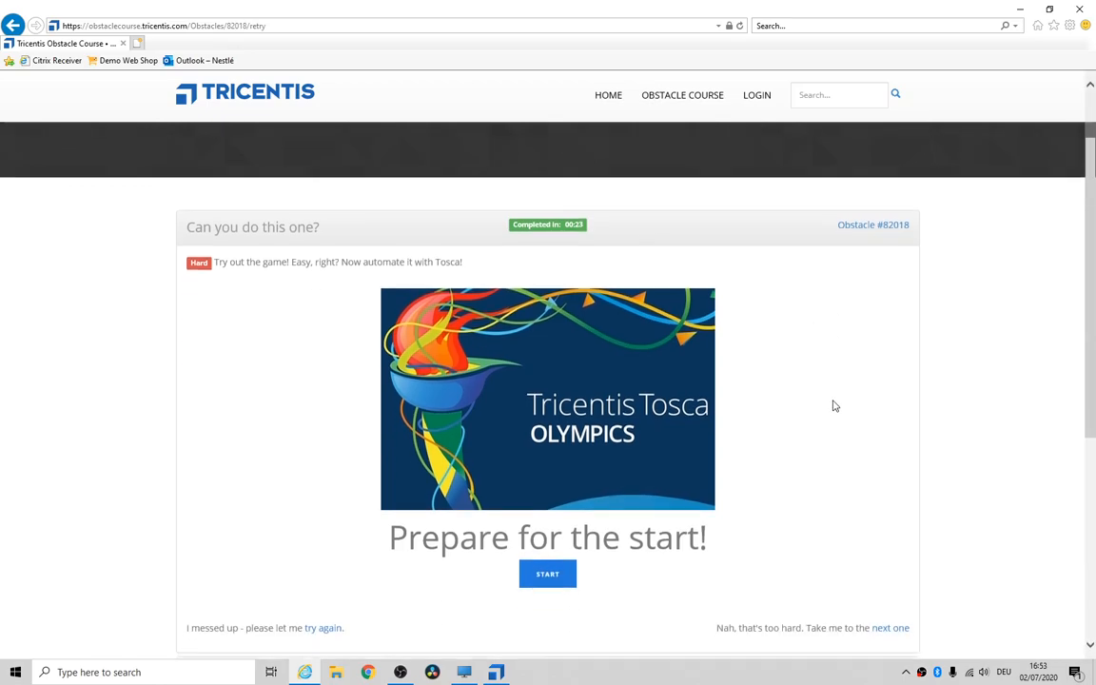
mouse_move(239, 280)
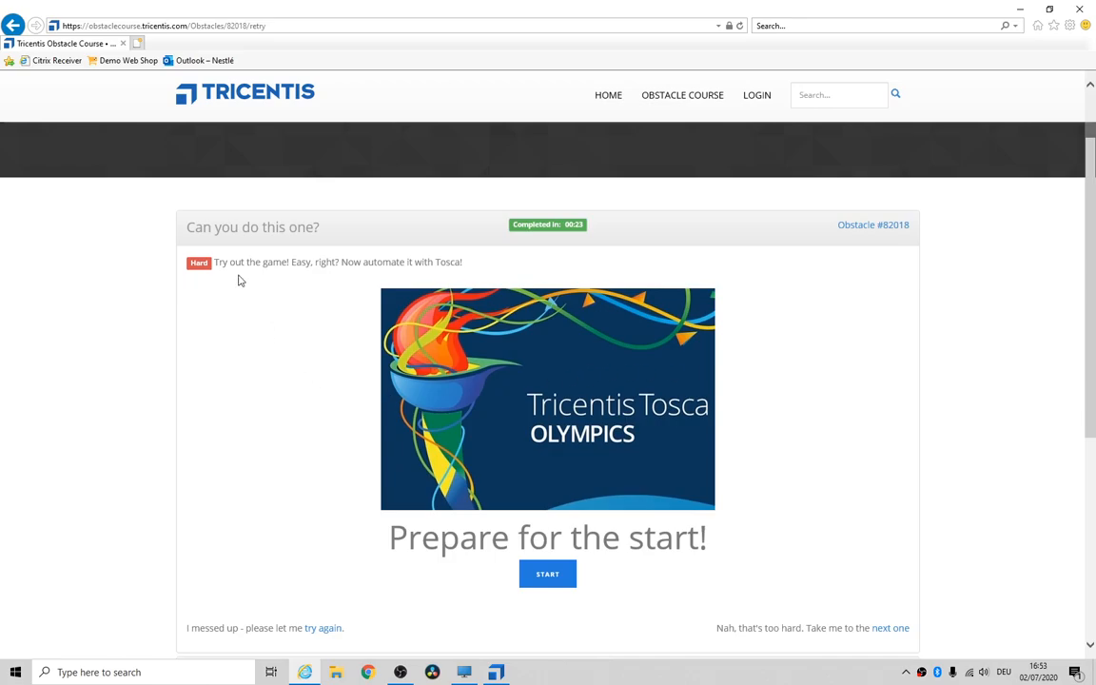
mouse_move(355, 288)
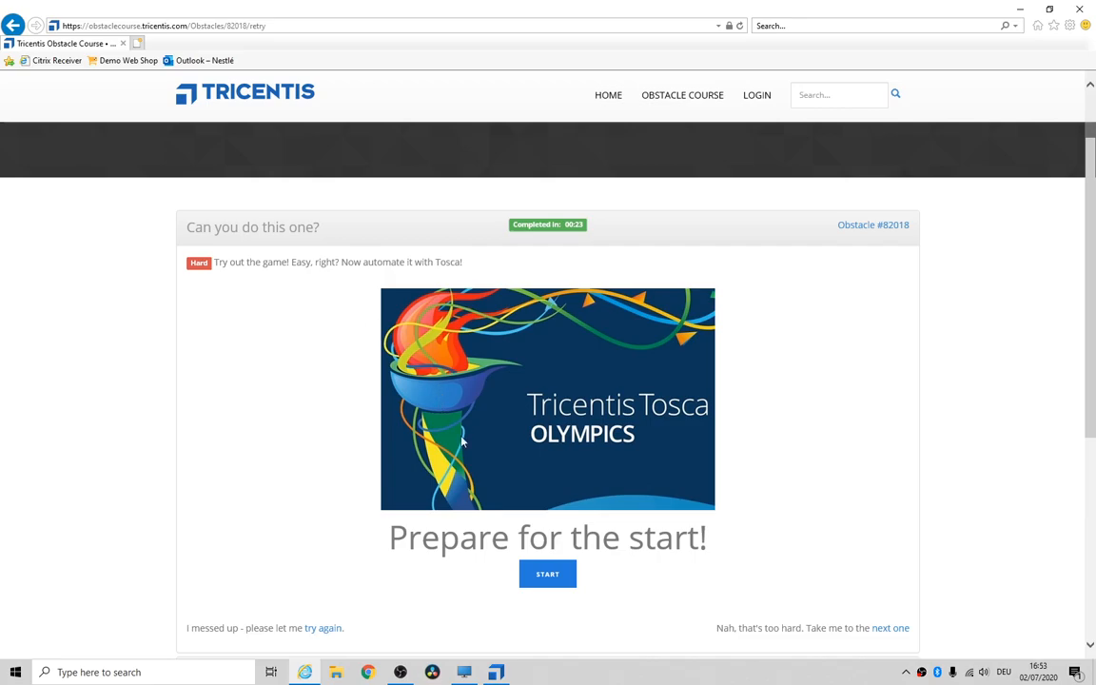
Play ski obstacle 82018 manually with START, RIDE! and RESTART after each crash.
click(547, 574)
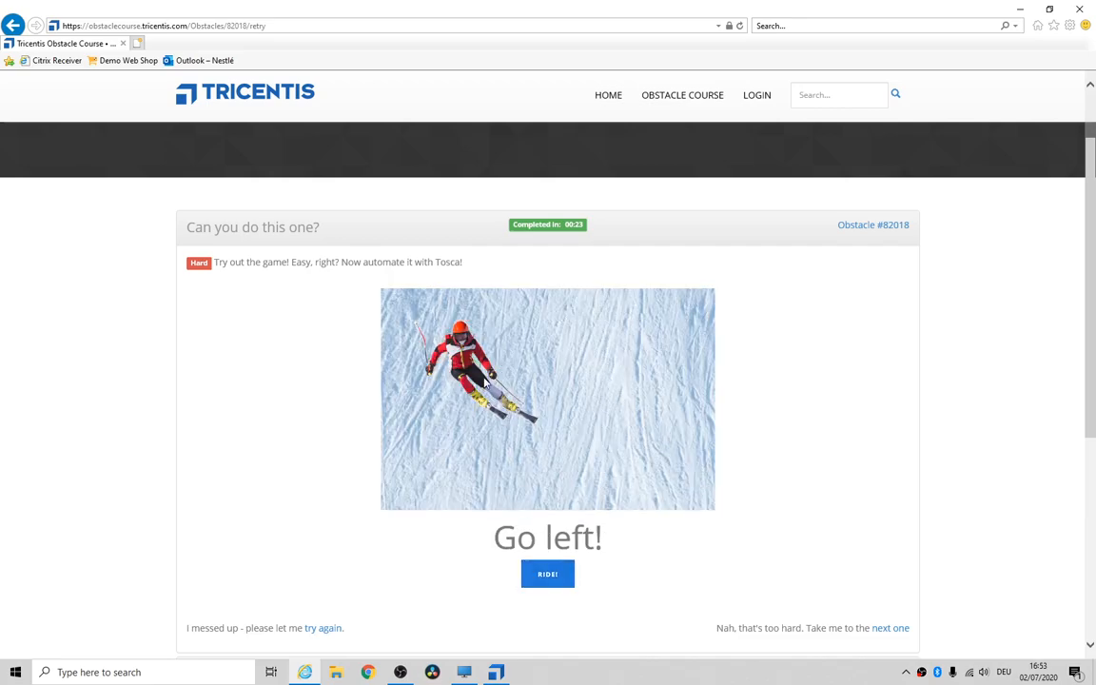
click(547, 573)
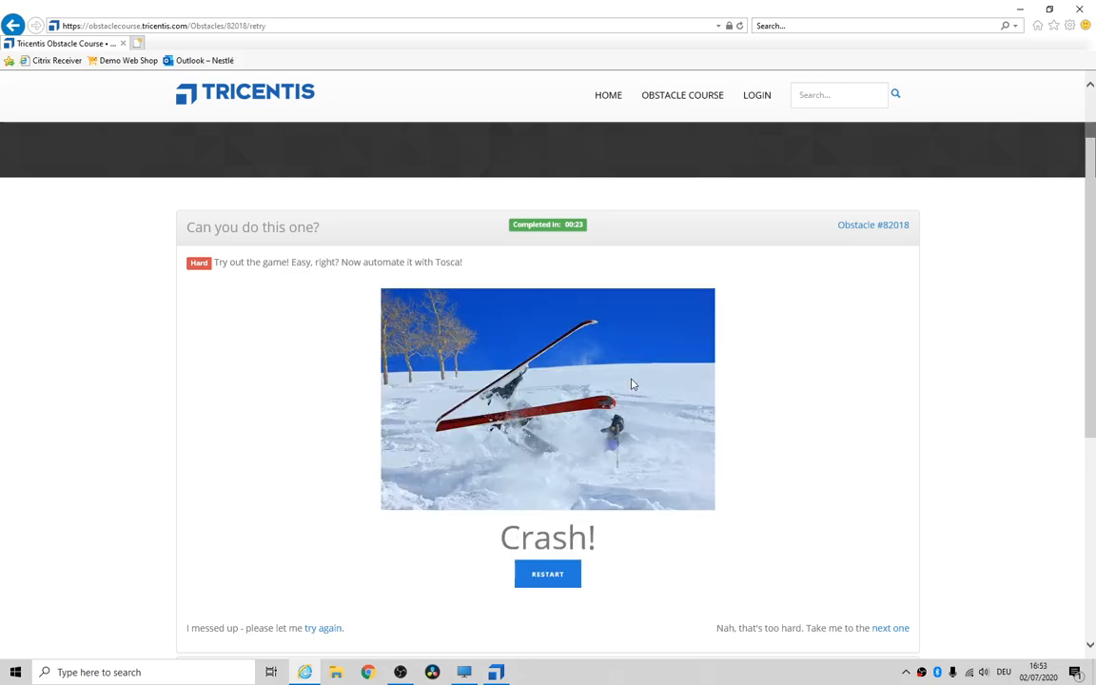
mouse_move(590, 414)
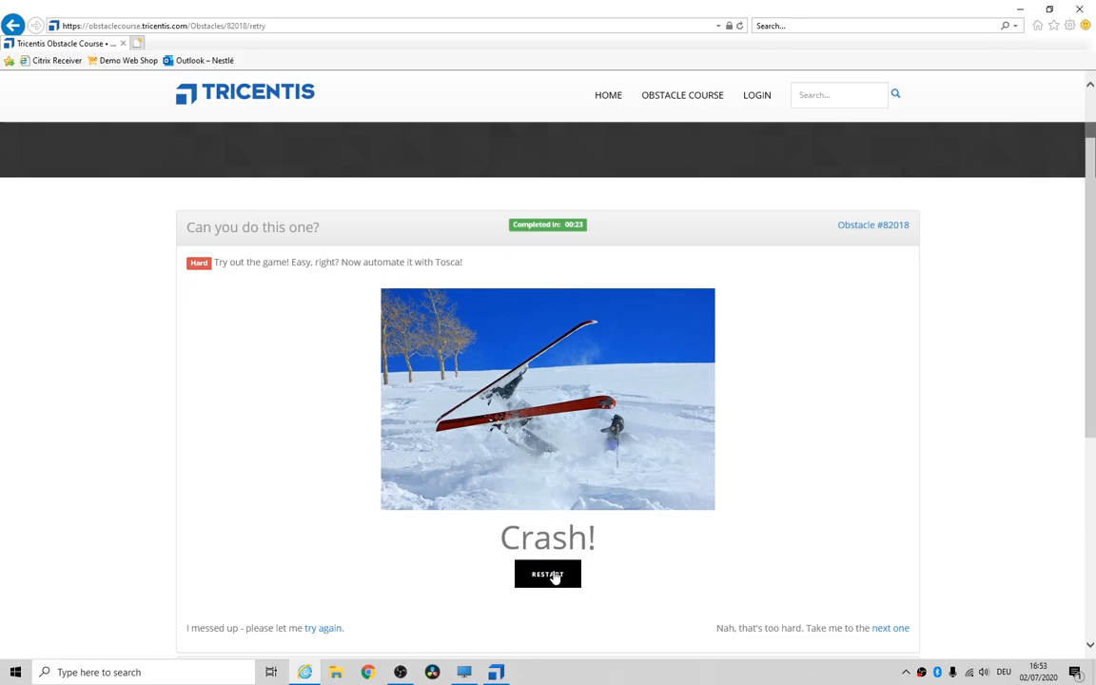
click(547, 574)
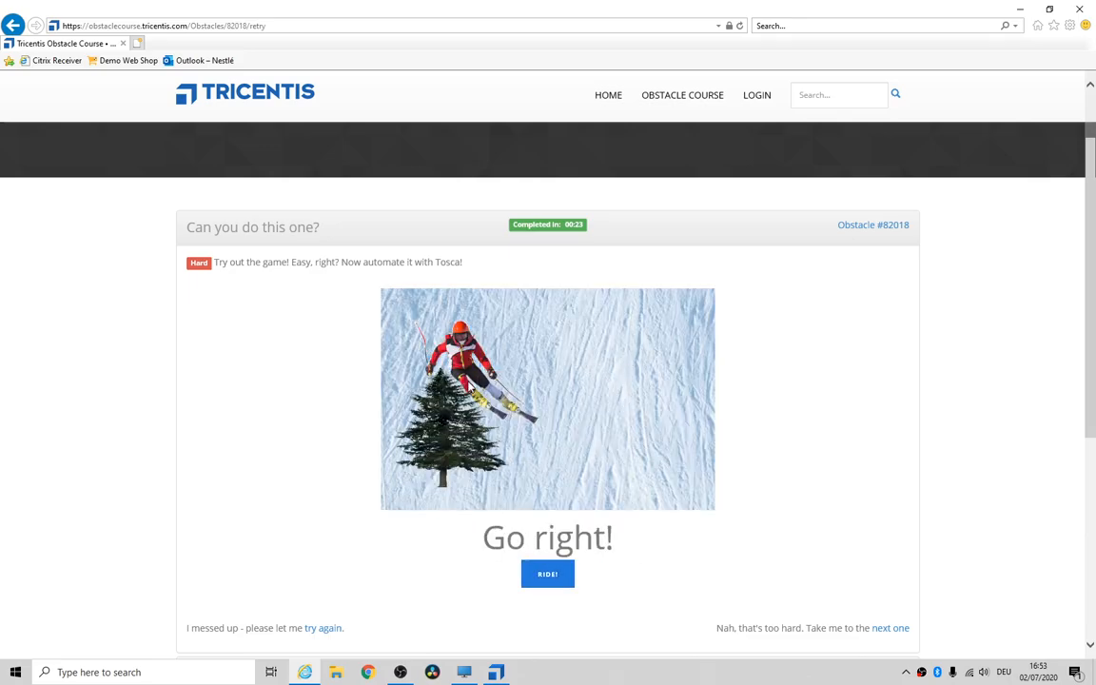
click(547, 574)
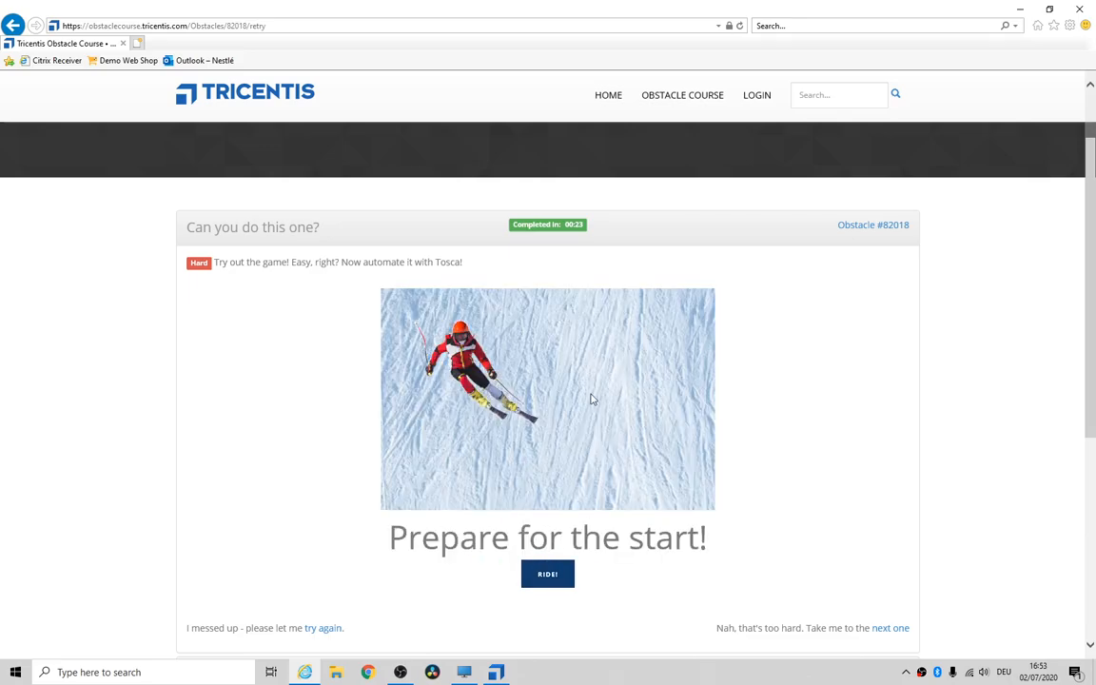
click(547, 574)
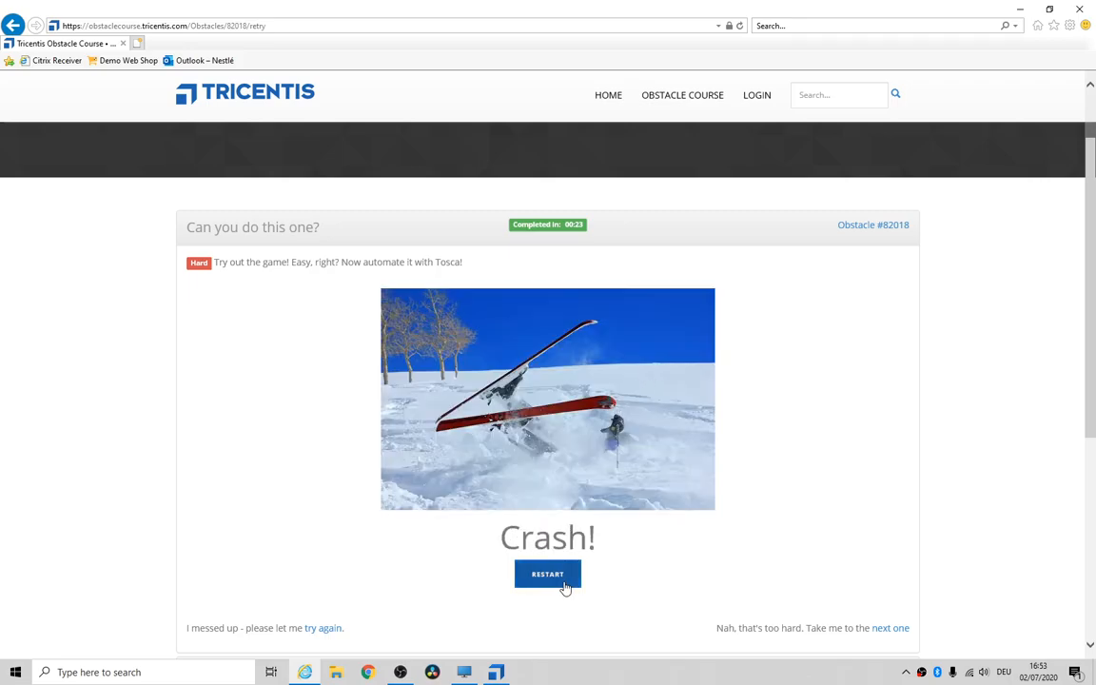
click(547, 574)
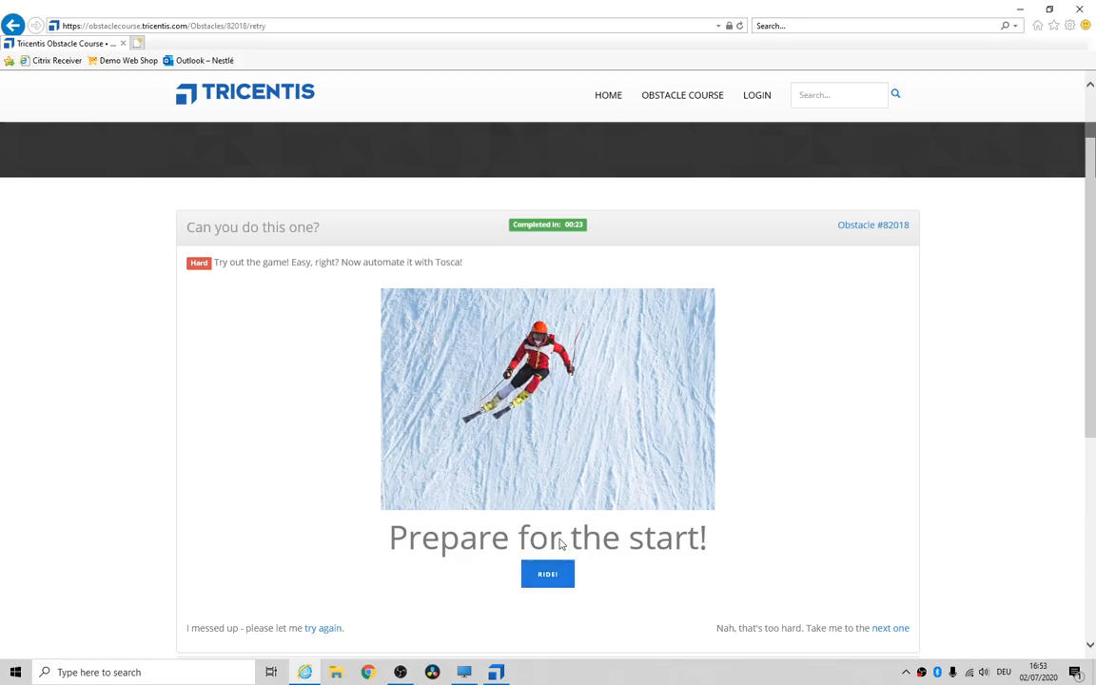
click(547, 574)
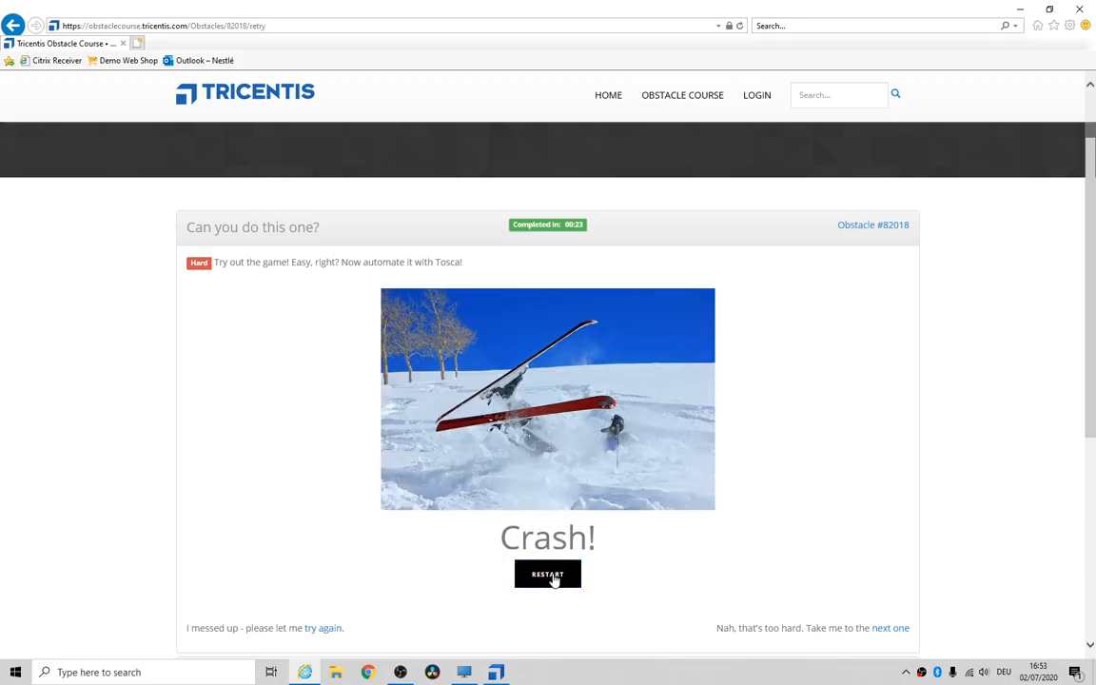
click(547, 574)
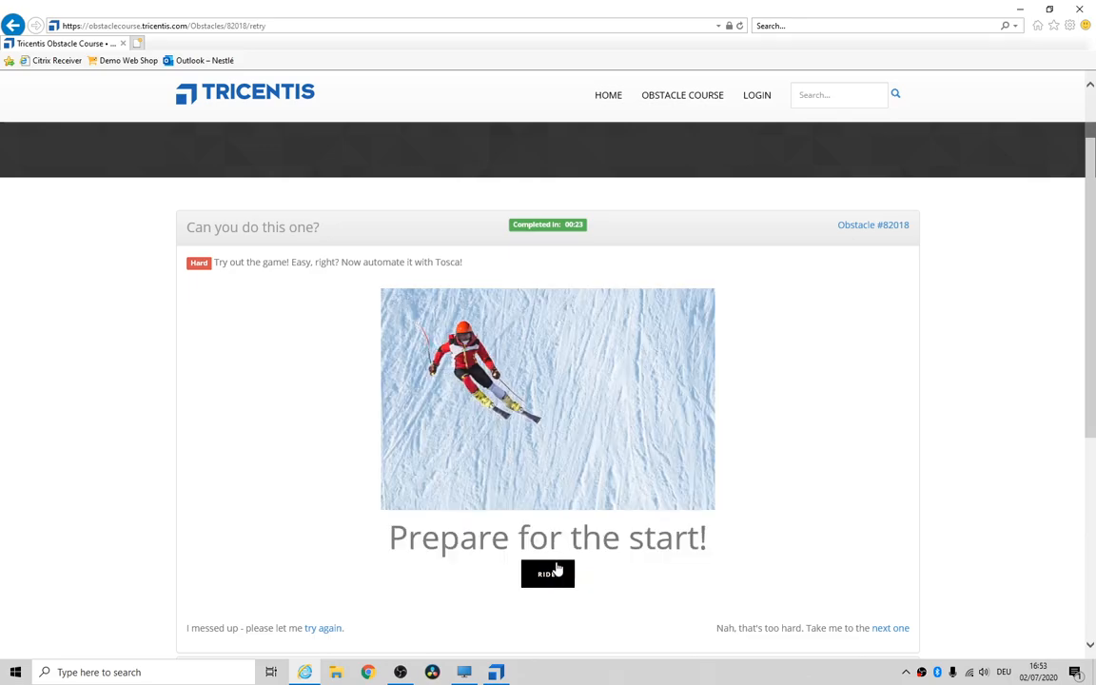
click(547, 573)
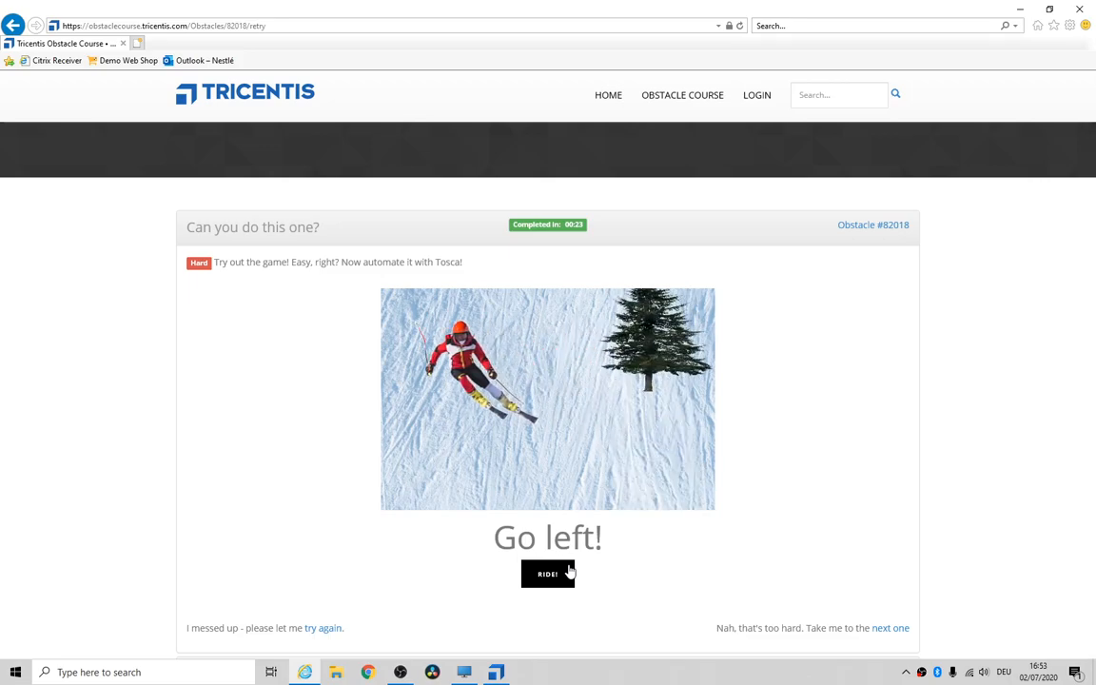
click(547, 573)
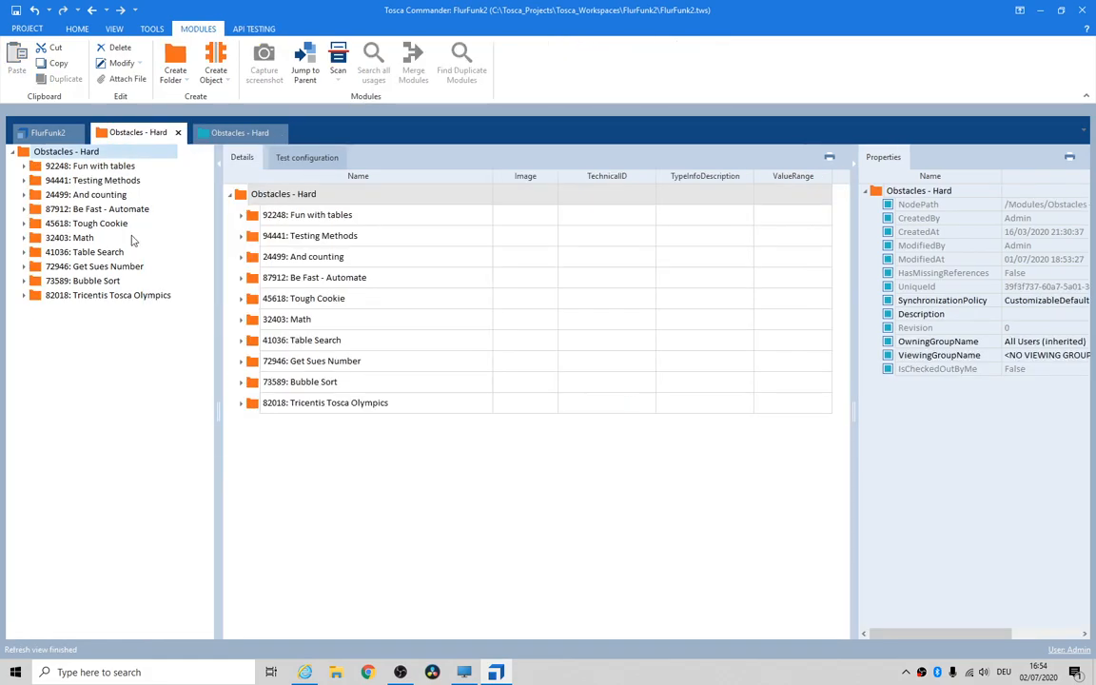
Expand 82018: Tricentis Tosca Olympics and inspect its elements, including IMG_Background's properties.
click(35, 295)
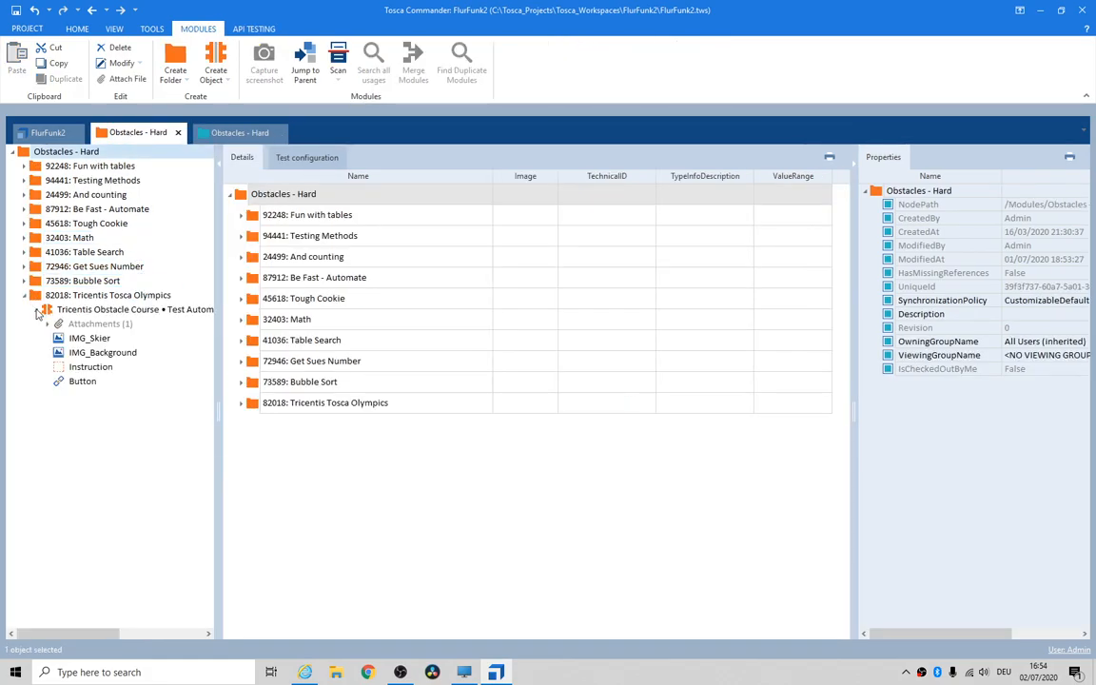
click(134, 309)
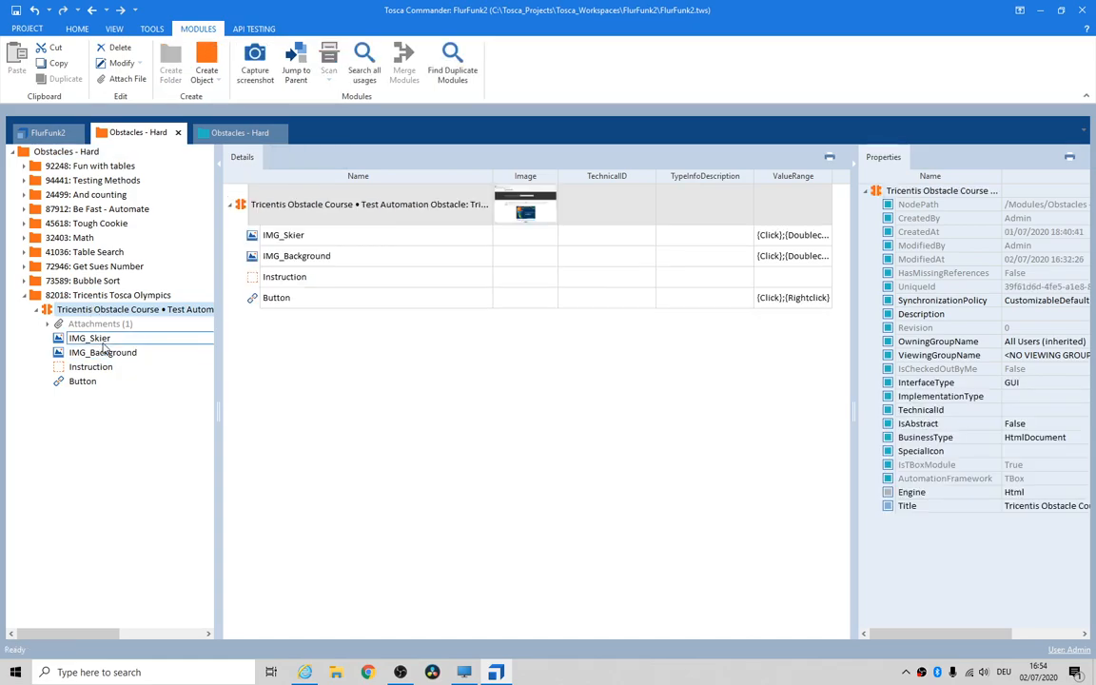
click(90, 338)
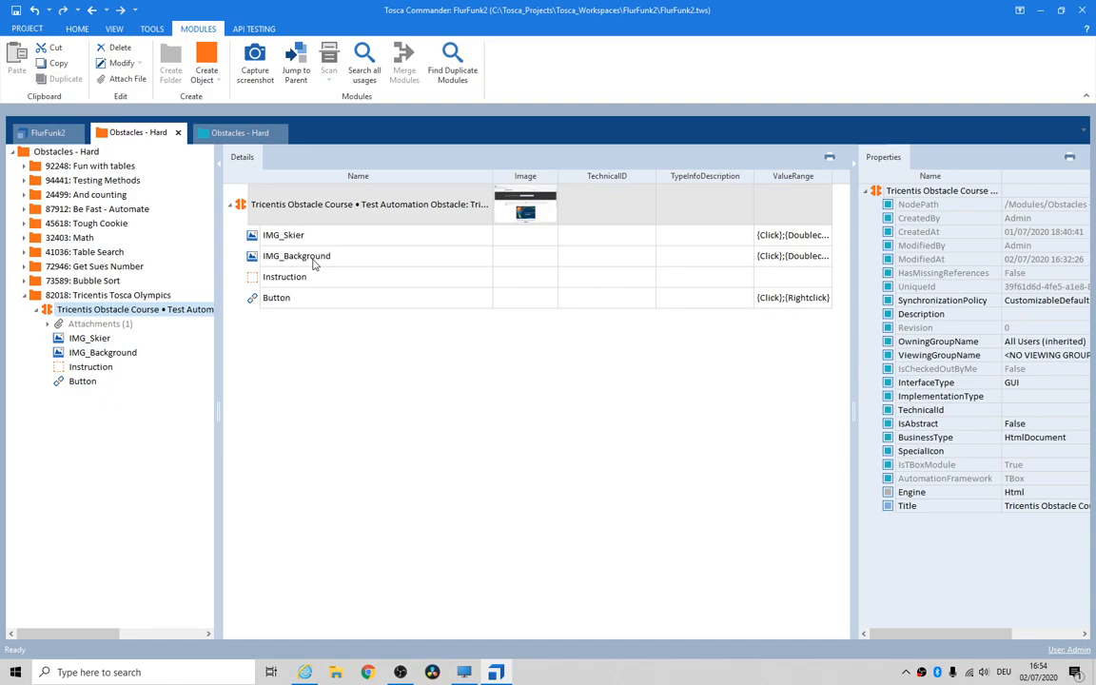
click(296, 255)
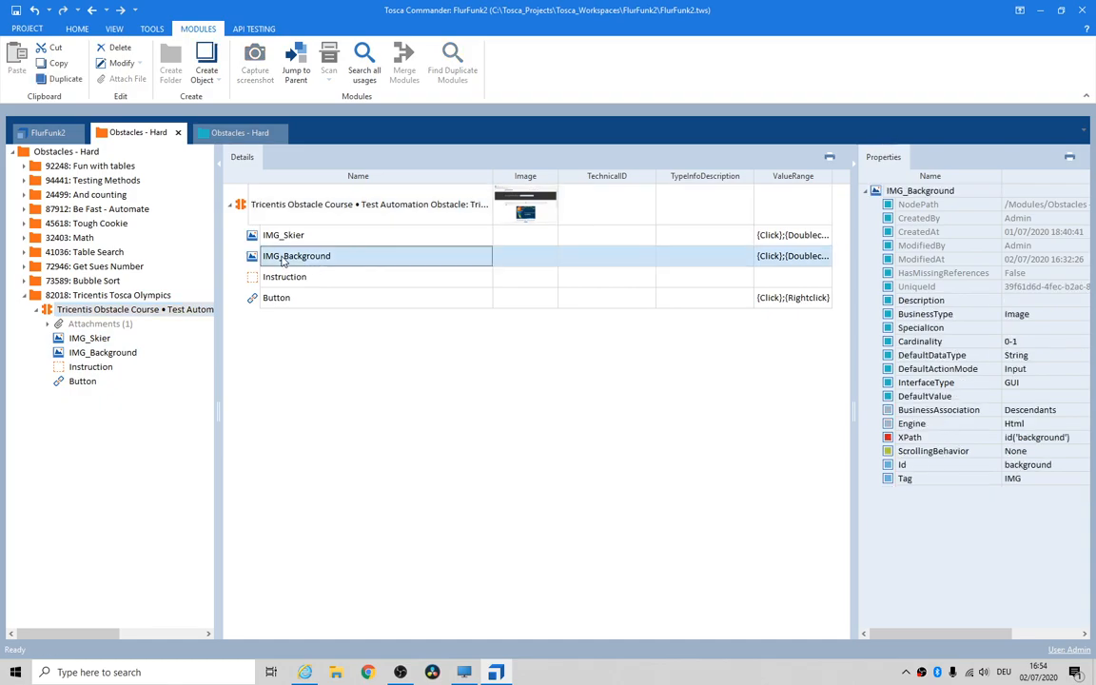
click(284, 276)
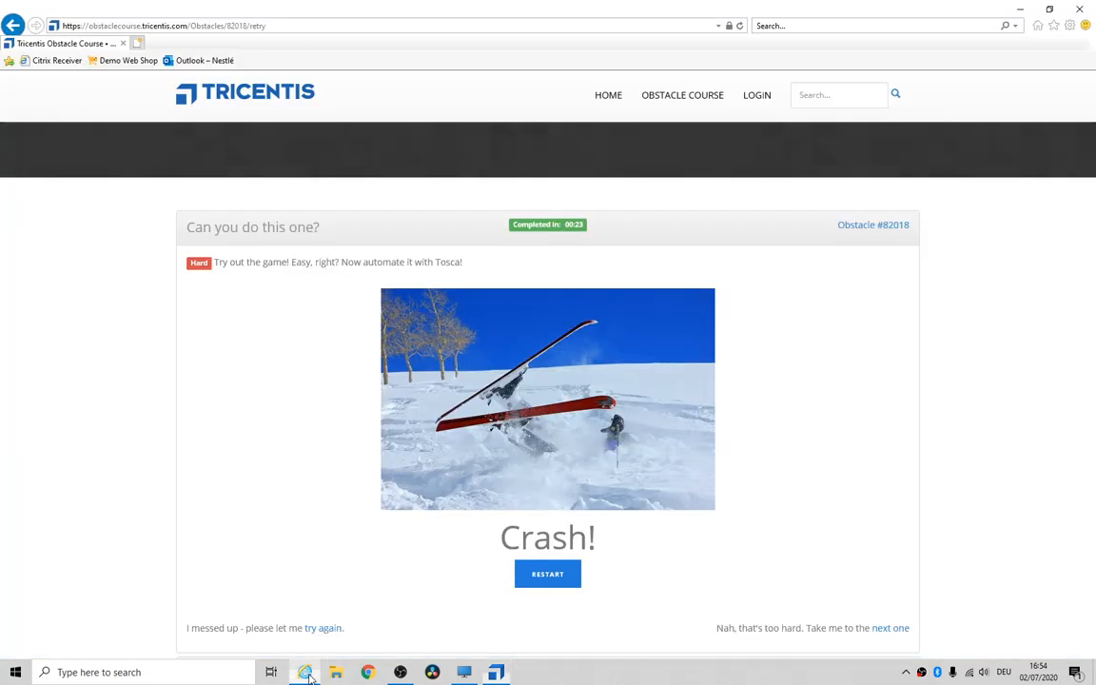
Open F12 Developer Tools from Internet Explorer's gear menu on the crashed obstacle page.
click(1069, 26)
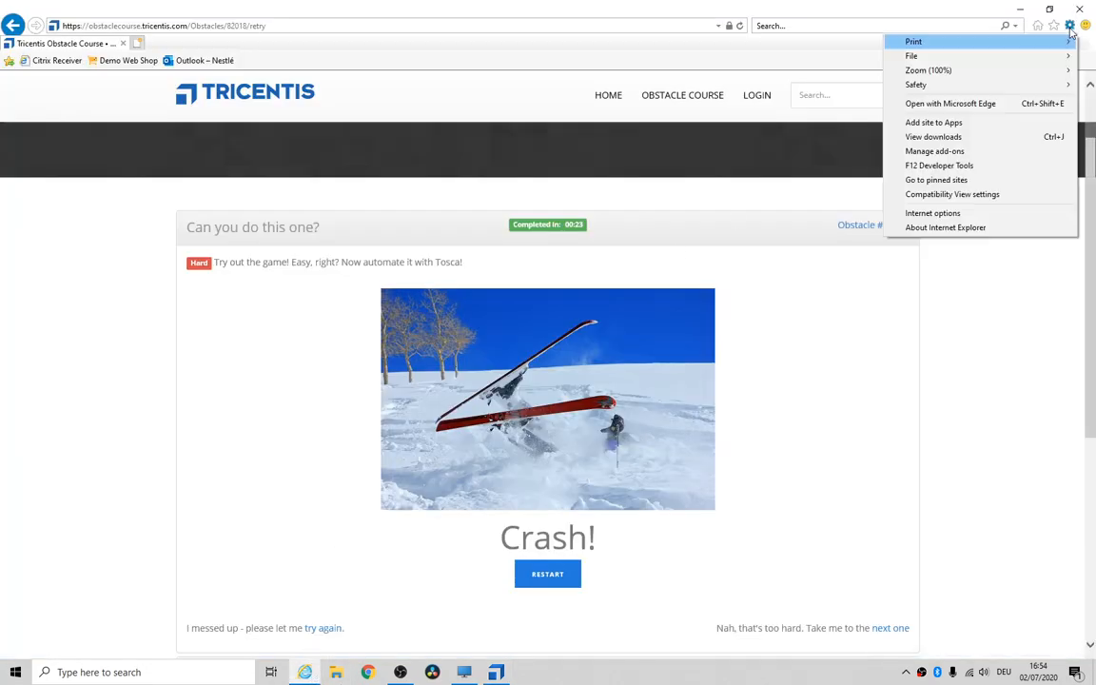
mouse_move(986, 151)
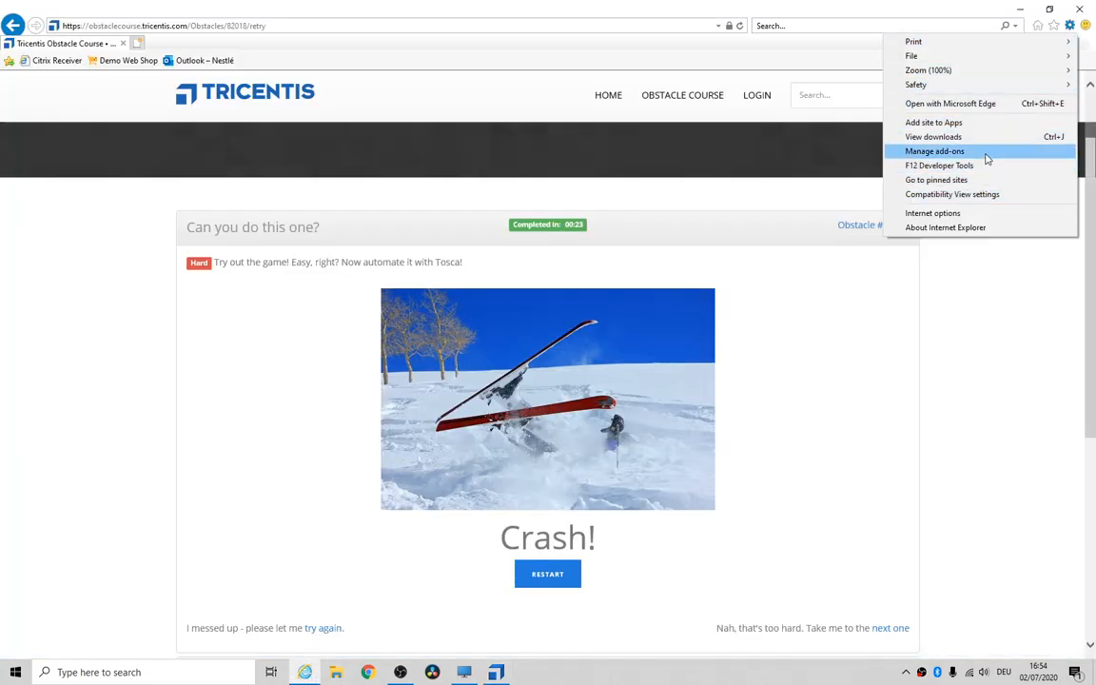
click(939, 165)
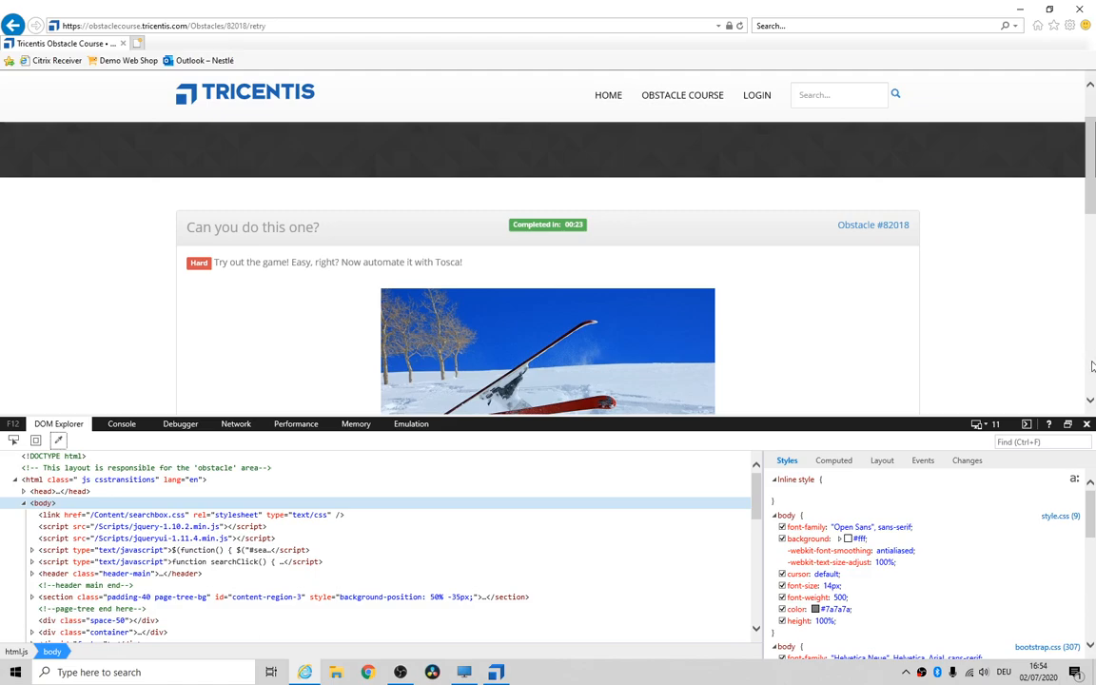
mouse_move(918, 333)
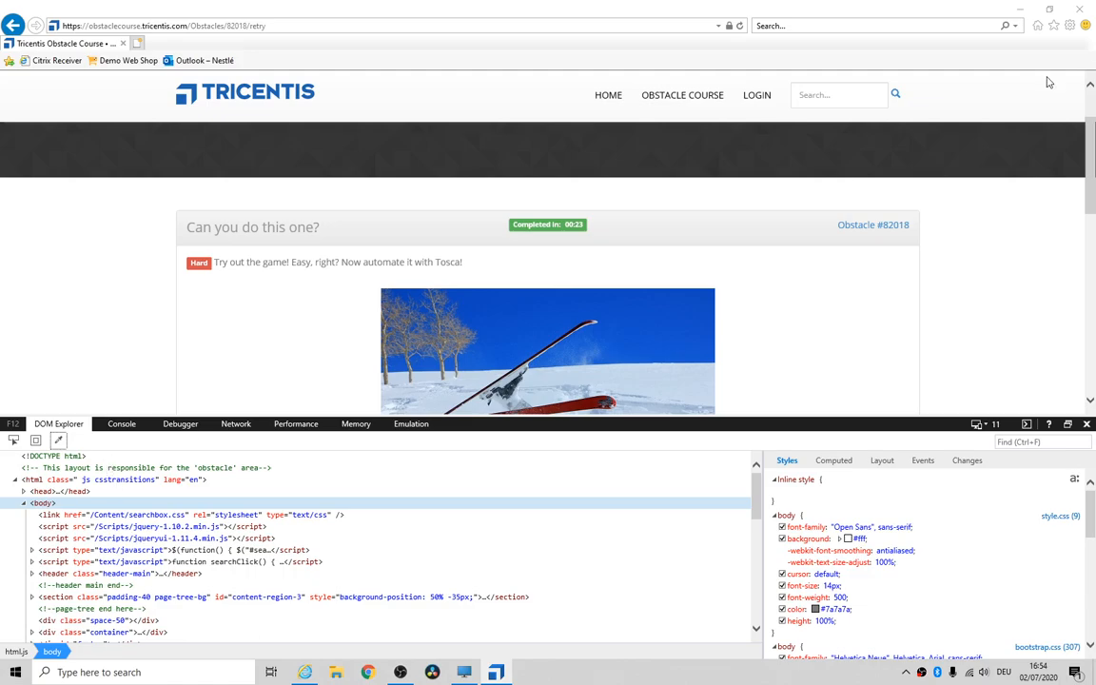
click(1069, 25)
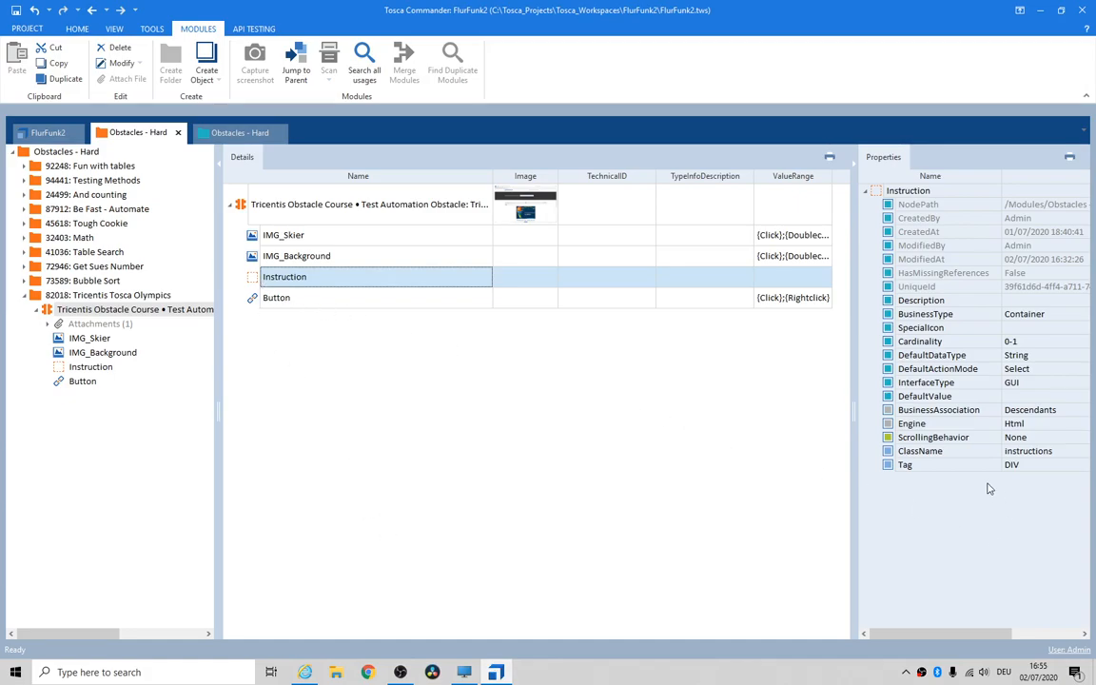
mouse_move(1034, 459)
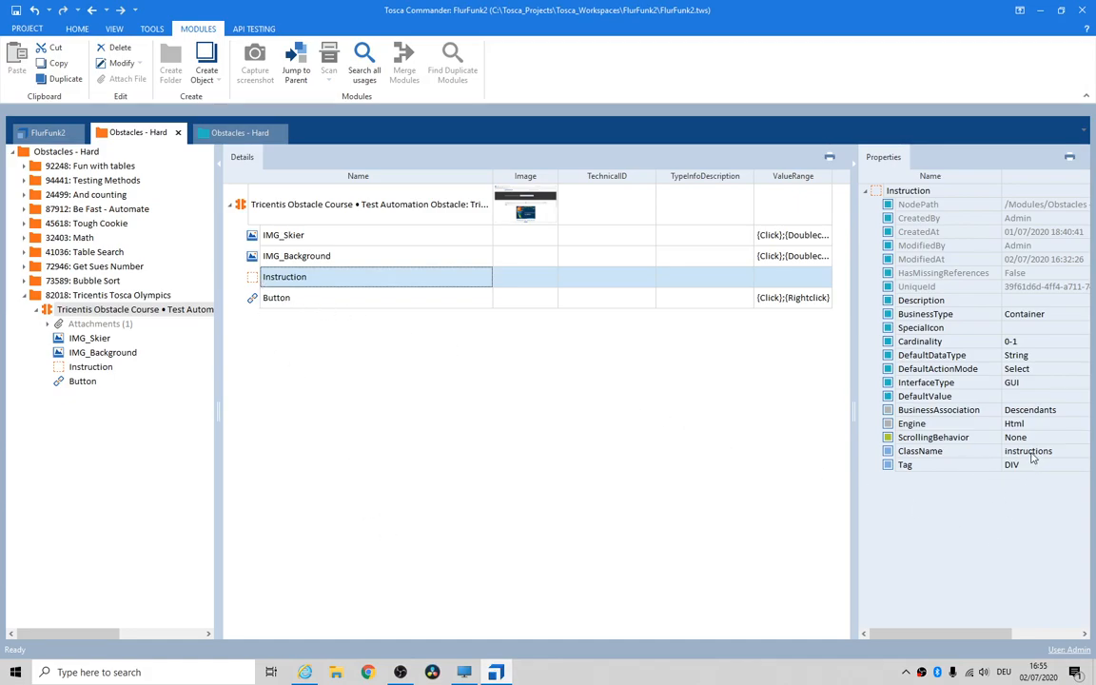
Review the Instruction and Button element properties of the 82018 module.
click(83, 380)
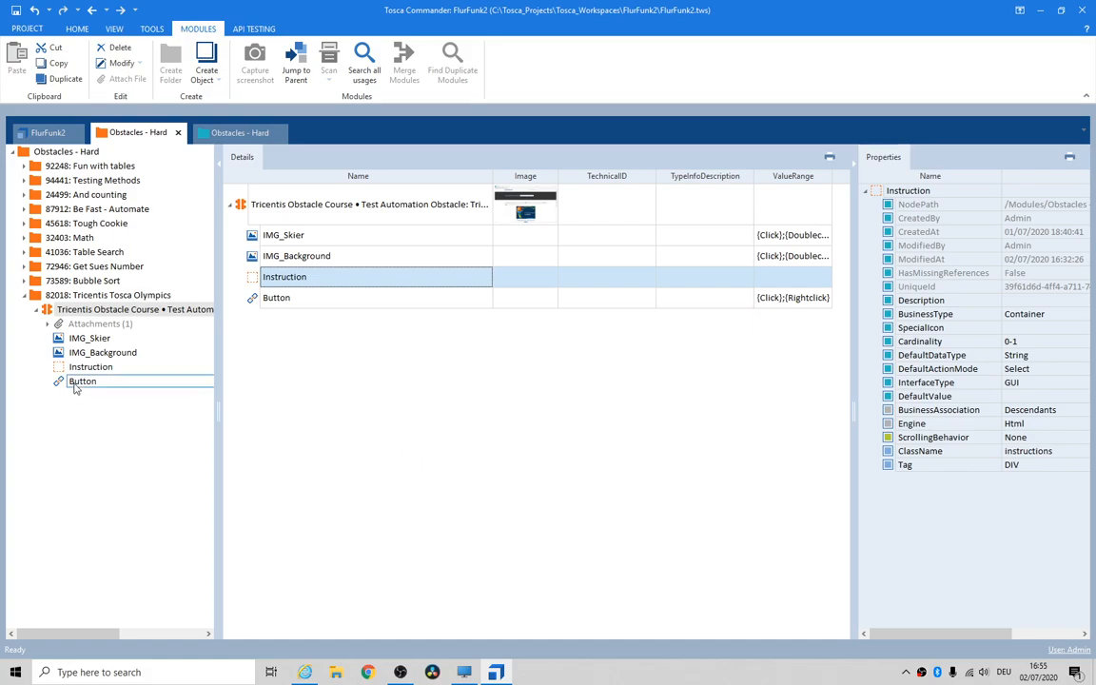
click(83, 381)
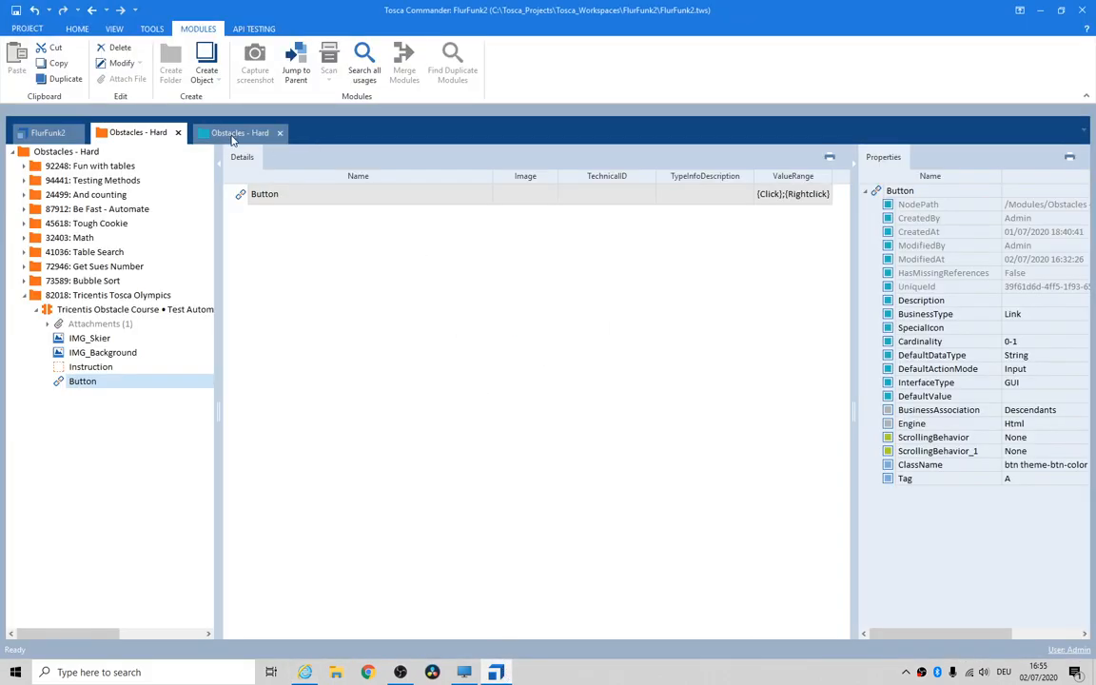
click(91, 366)
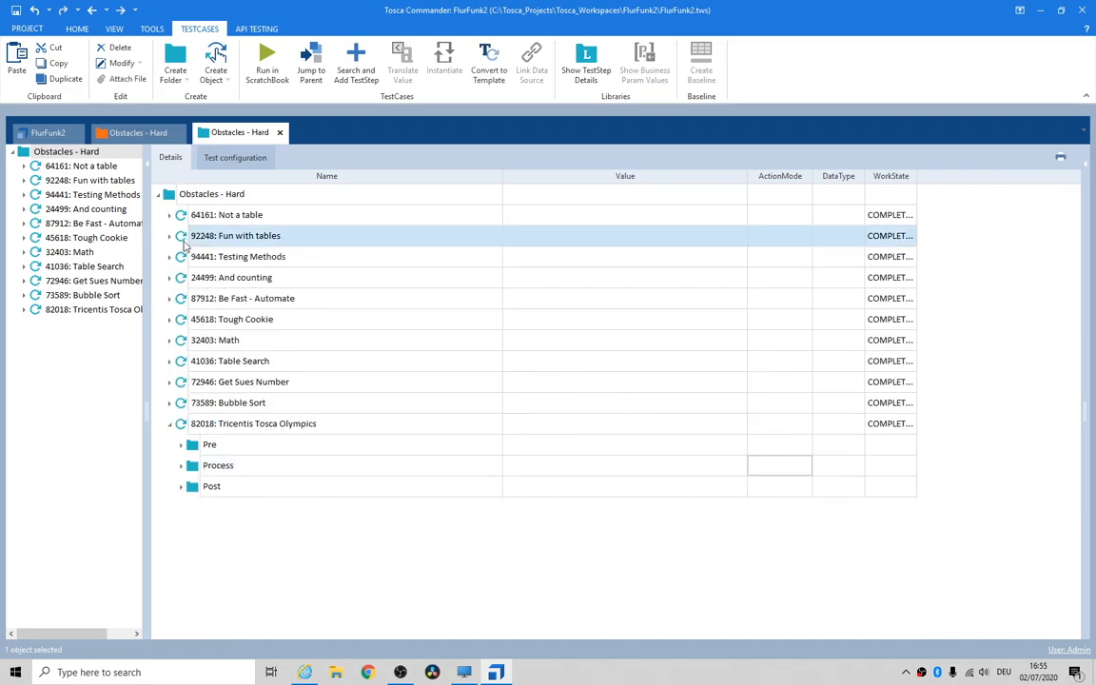
Expand the 82018 test case's Pre folder, showing the Open URL and zoom steps.
click(181, 444)
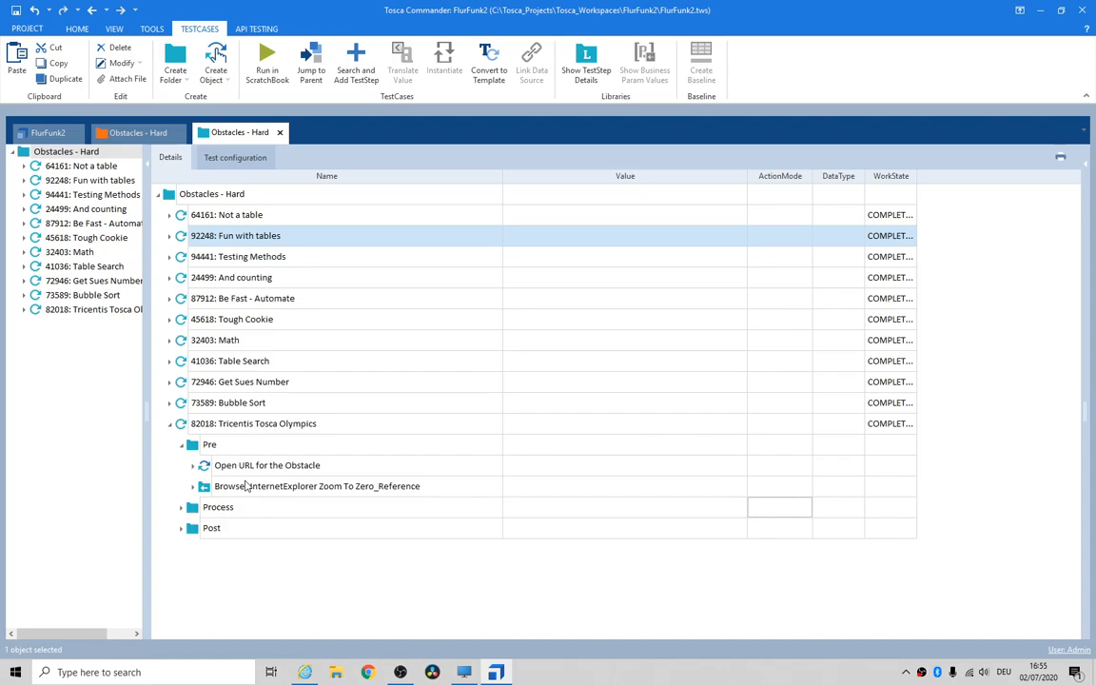
click(192, 465)
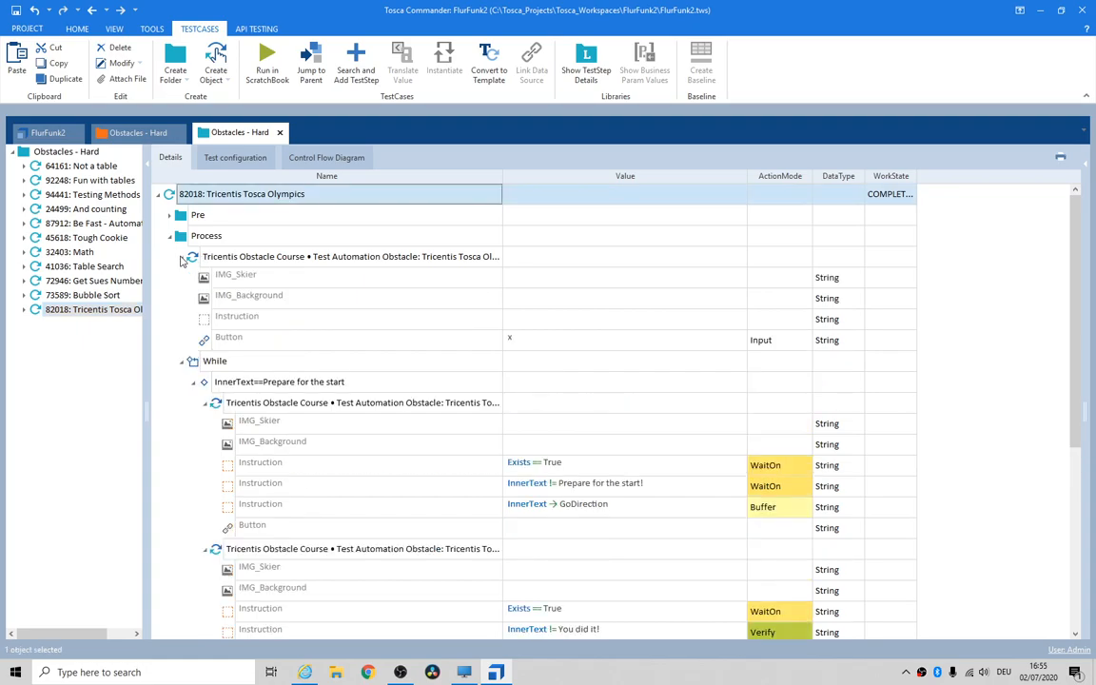
Collapse the obstacle step (WaitOn != Prepare for the start!, Buffer GoDirection) and select While.
click(228, 337)
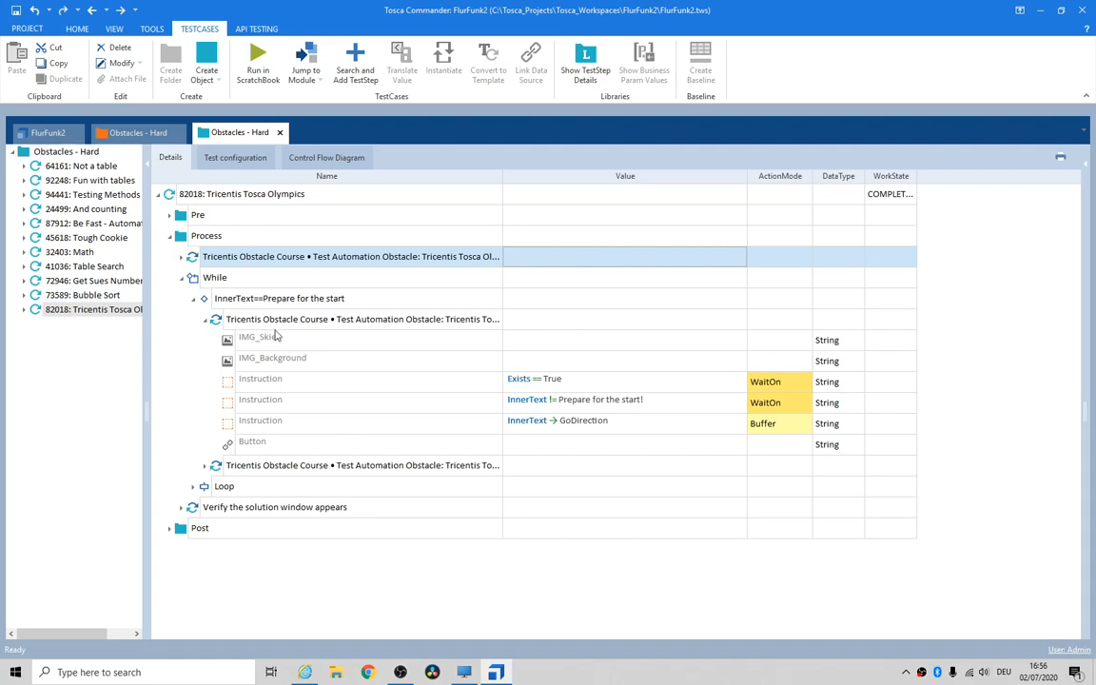
mouse_move(693, 403)
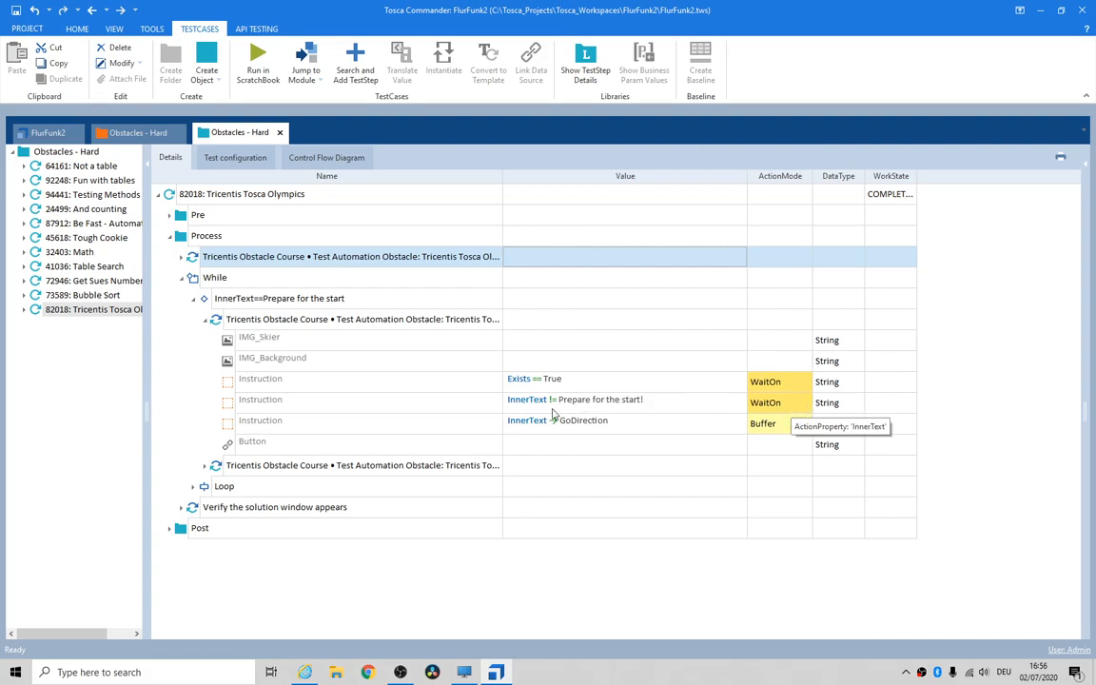
mouse_move(617, 410)
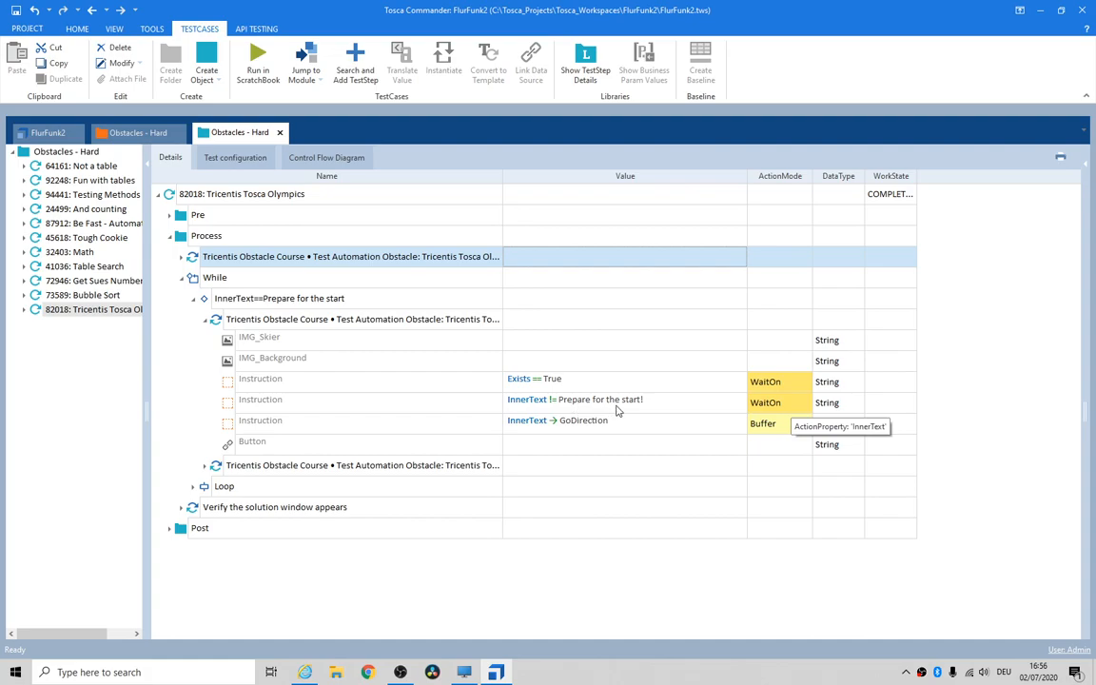
mouse_move(635, 413)
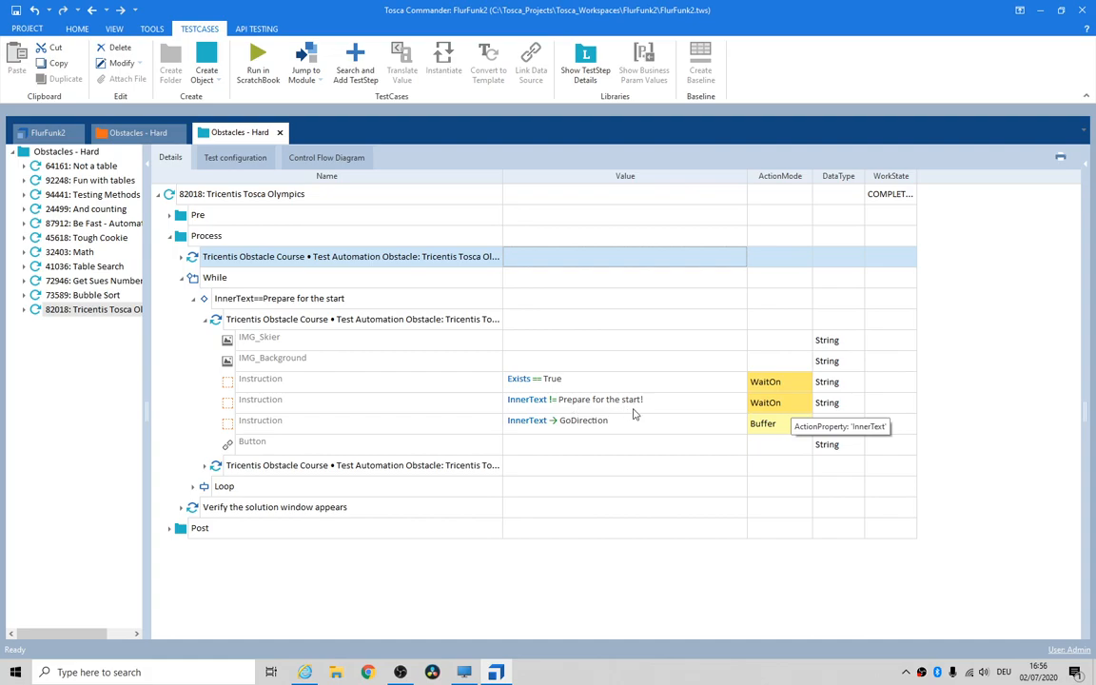
mouse_move(540, 427)
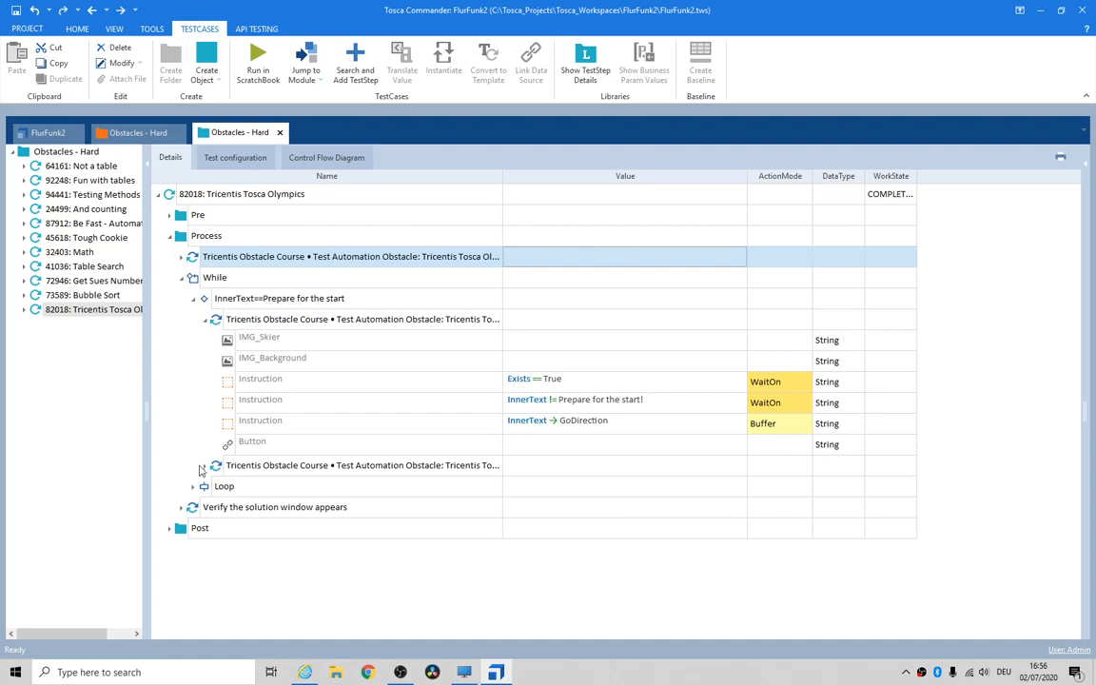
click(361, 464)
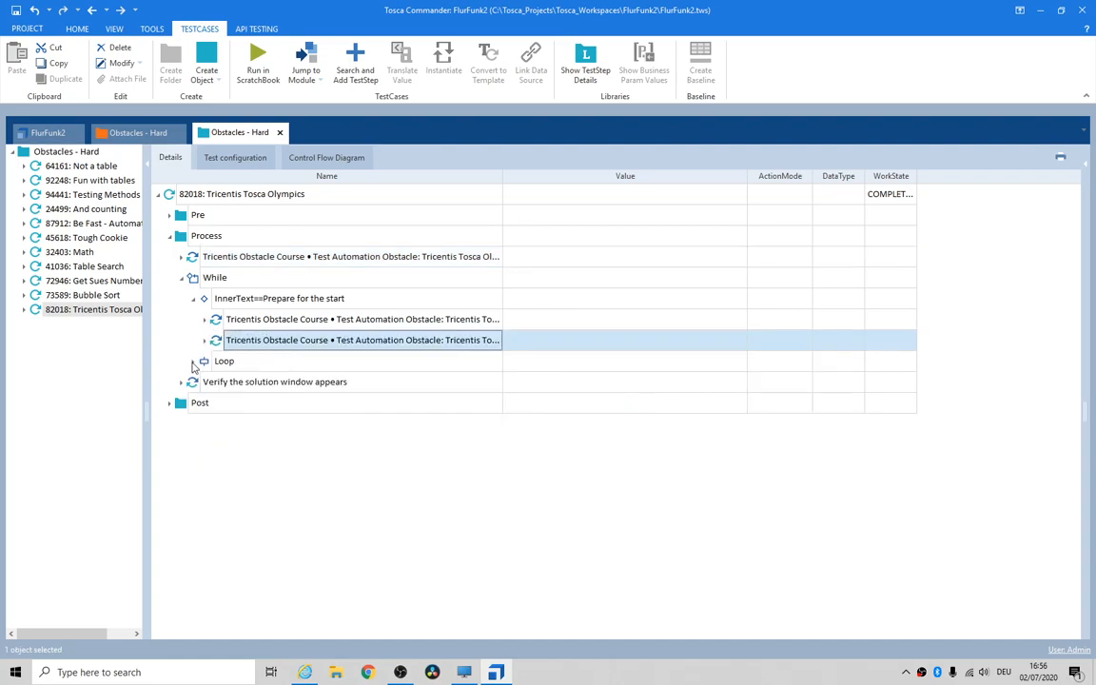
click(214, 277)
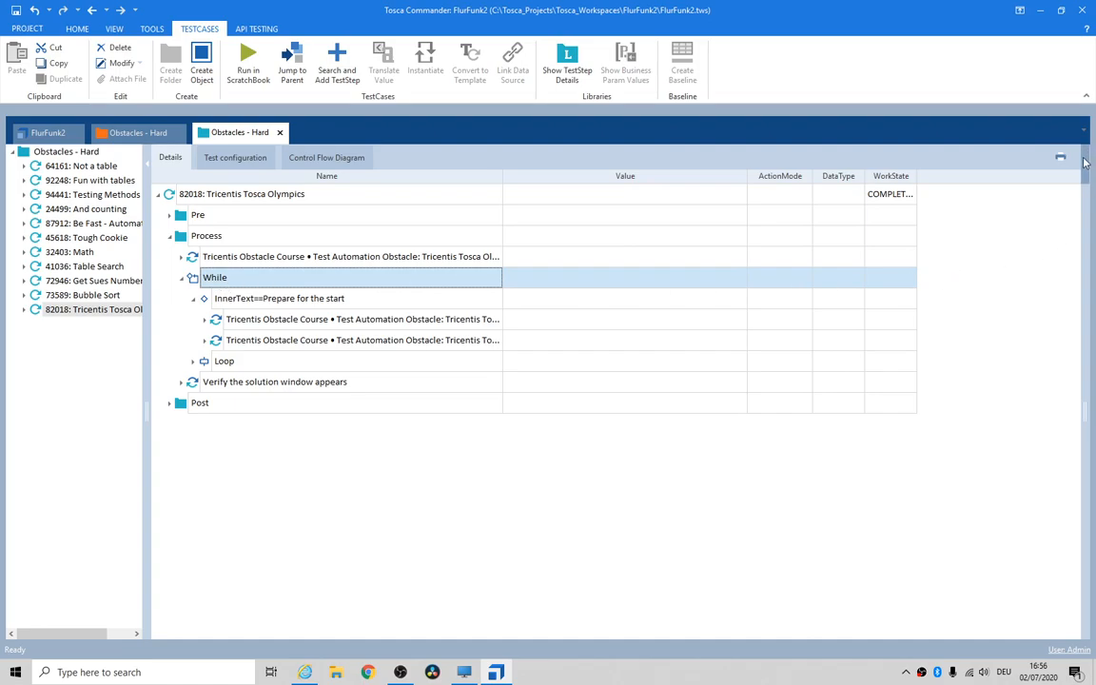
Expand Loop and rename the If Condition to 'Condition - Instructions says Go left'.
click(214, 277)
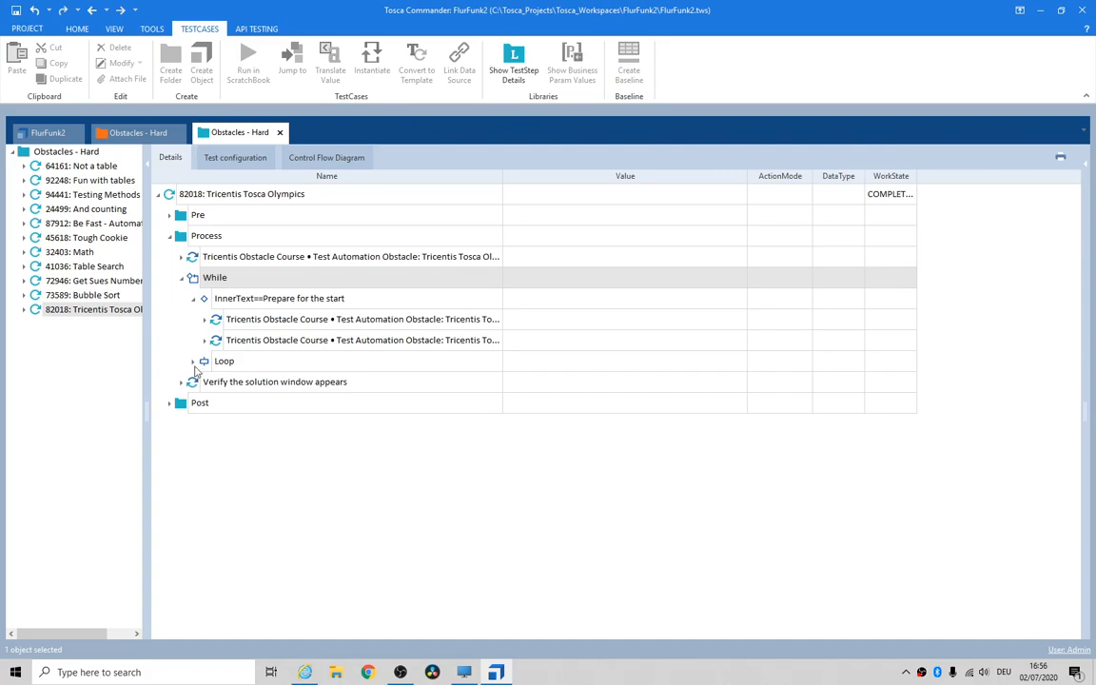
click(192, 360)
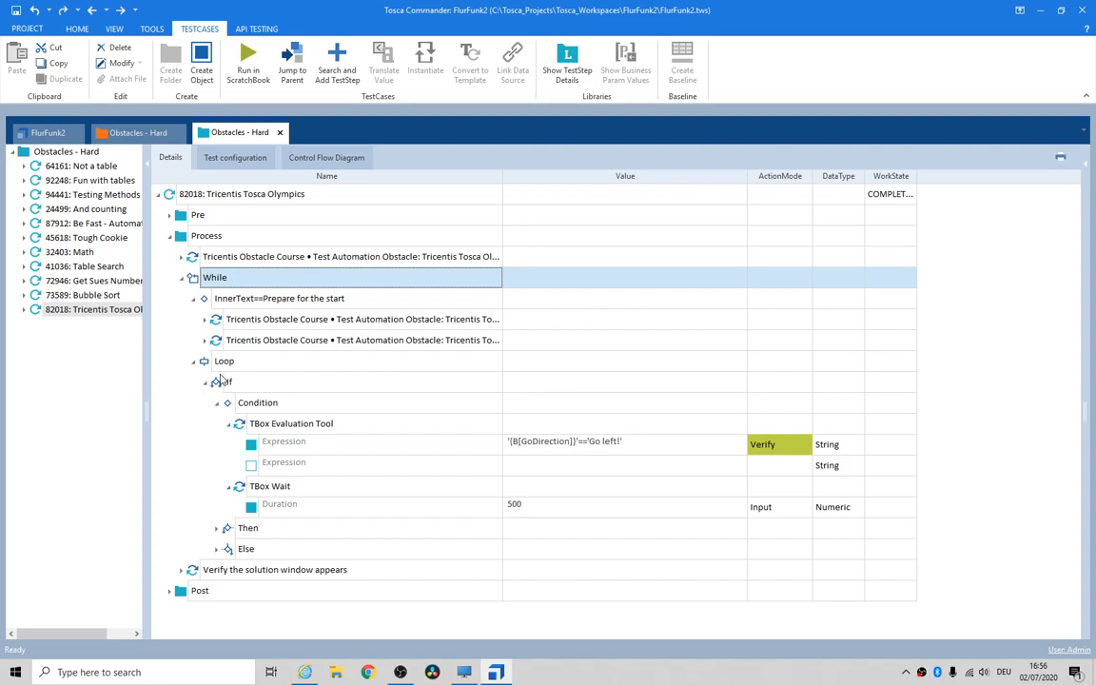
click(258, 401)
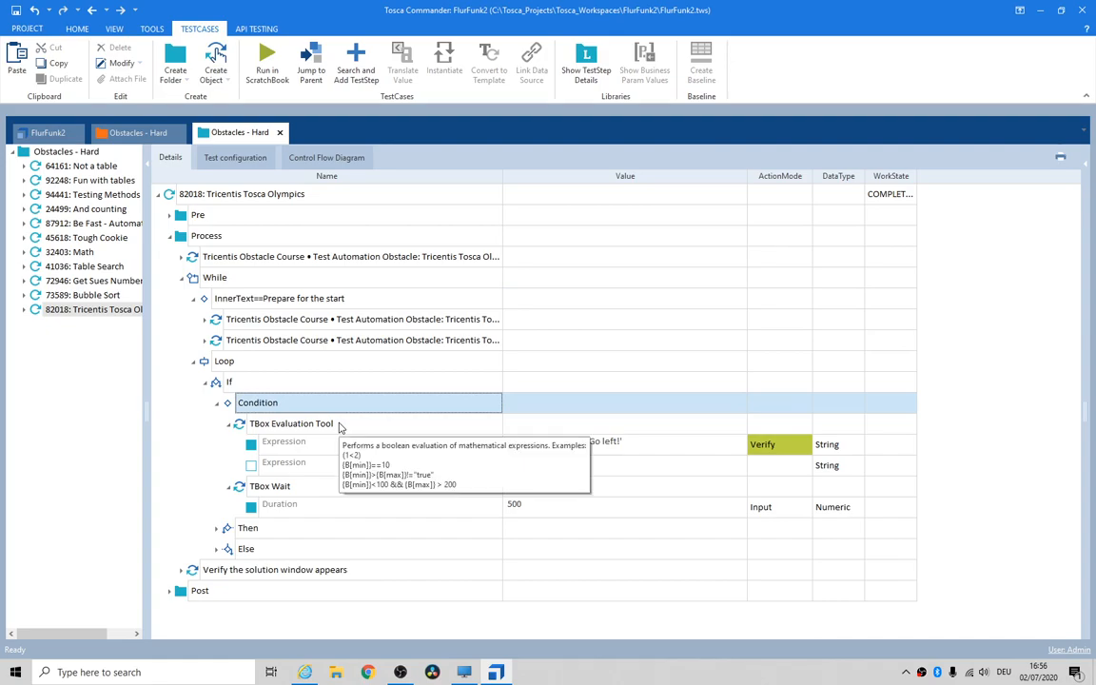
click(368, 402)
text( -)
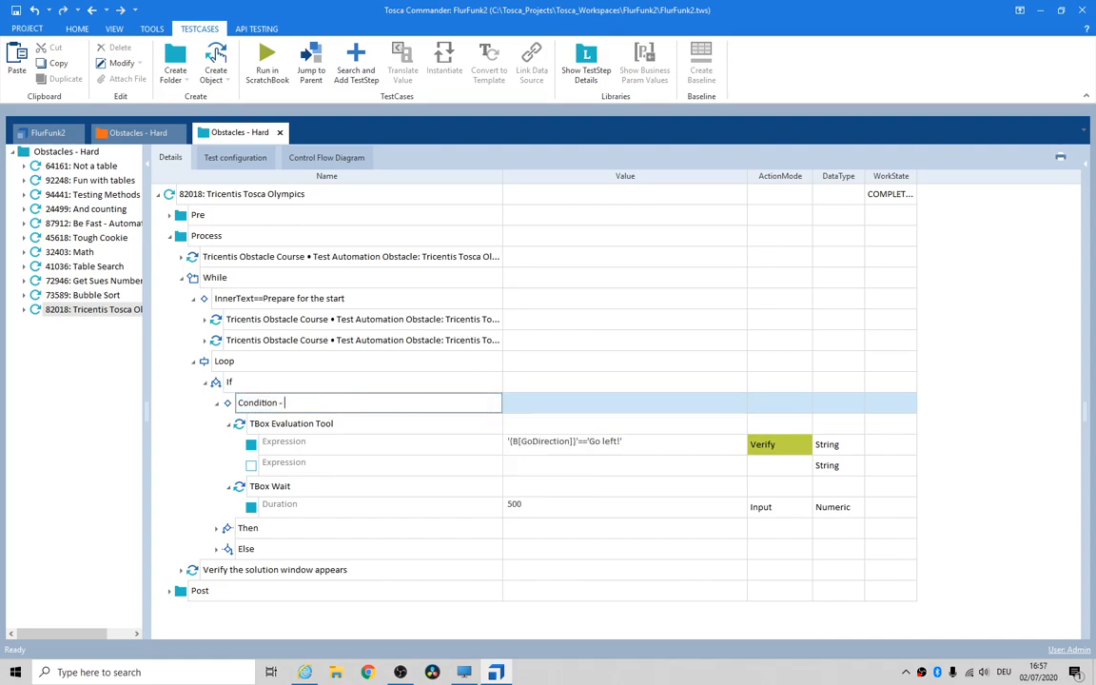
text(Instructions says Go left)
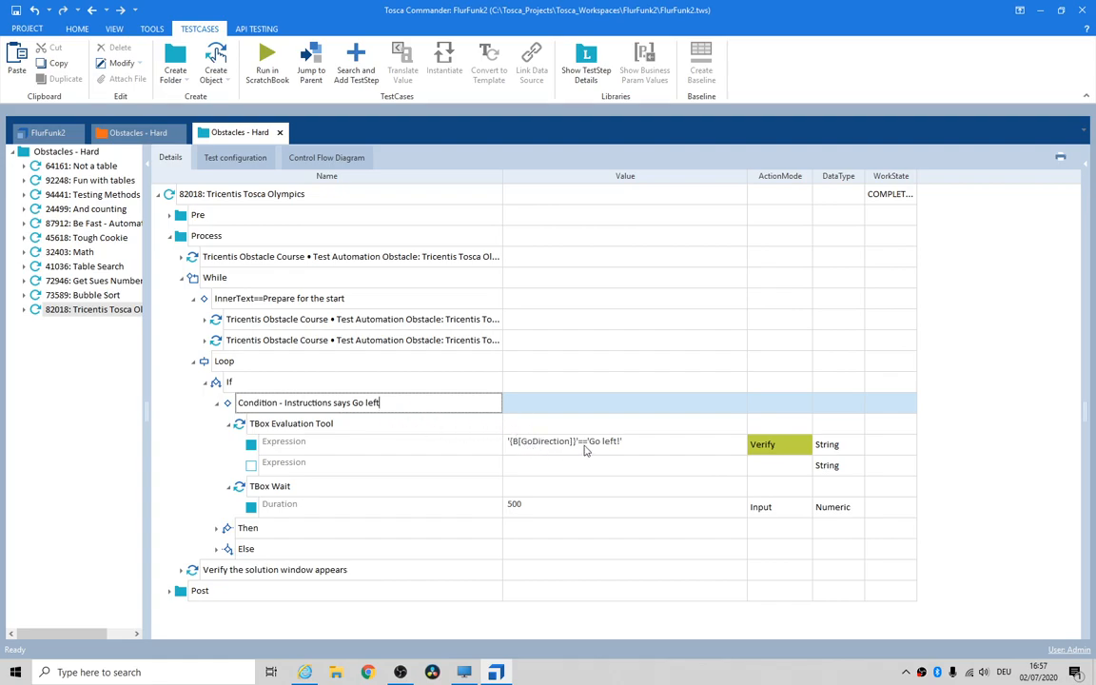
mouse_move(785, 447)
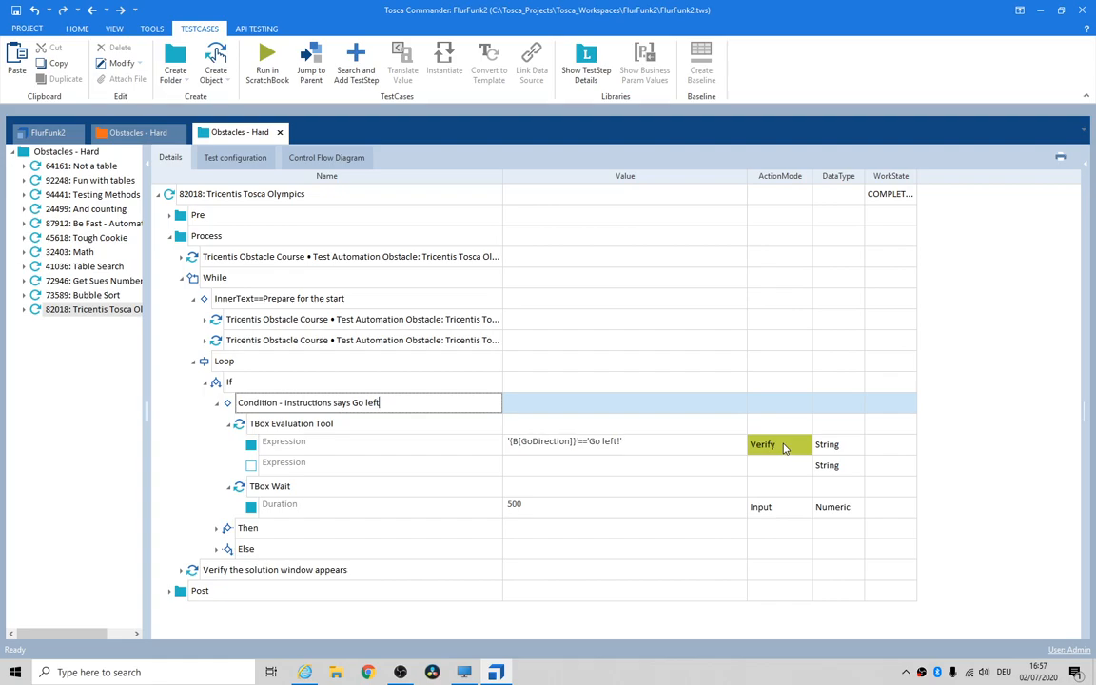
mouse_move(522, 513)
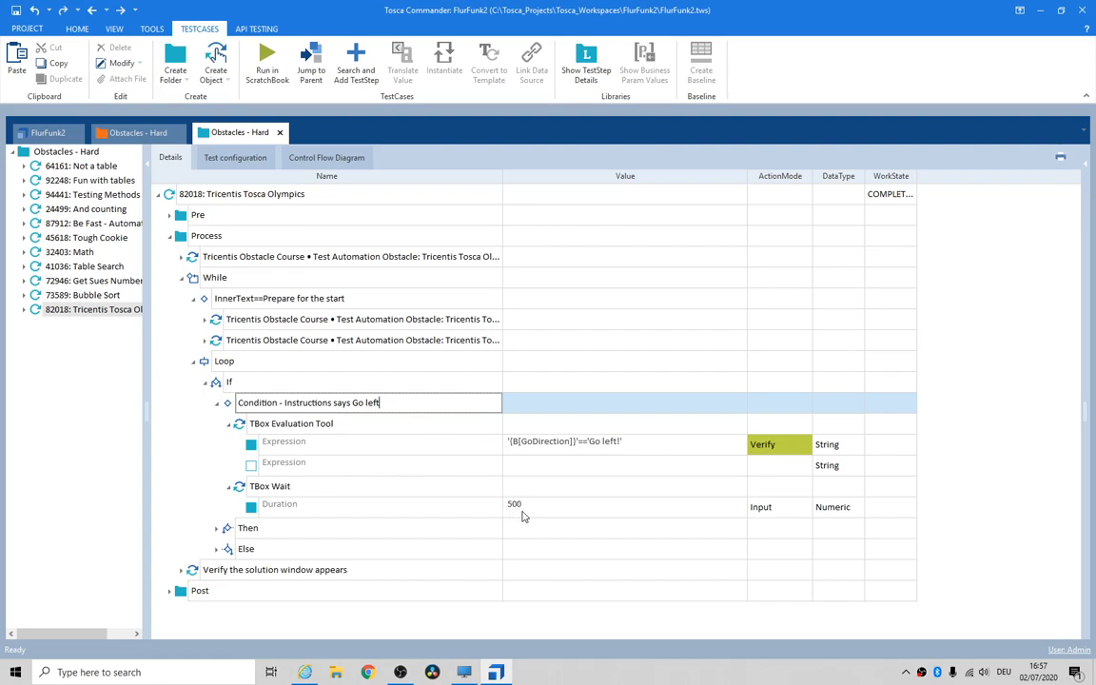
mouse_move(217, 533)
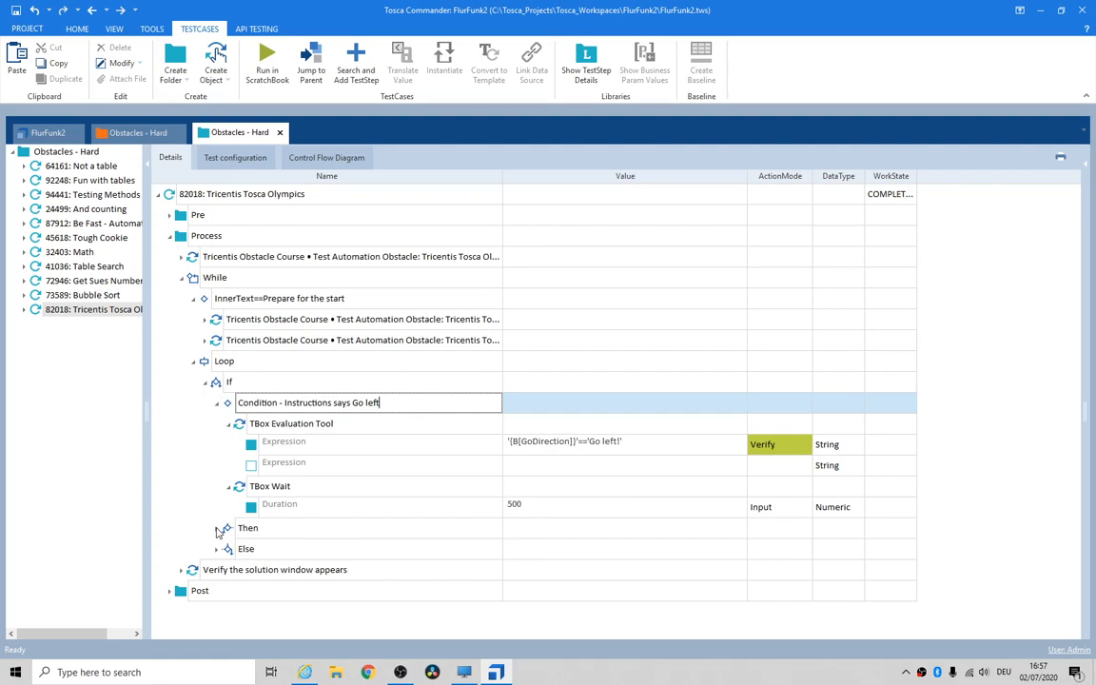
Expand Then and Else to show Send {LEFT} and Send {RIGHT} to Caption *Olympics*.
click(217, 528)
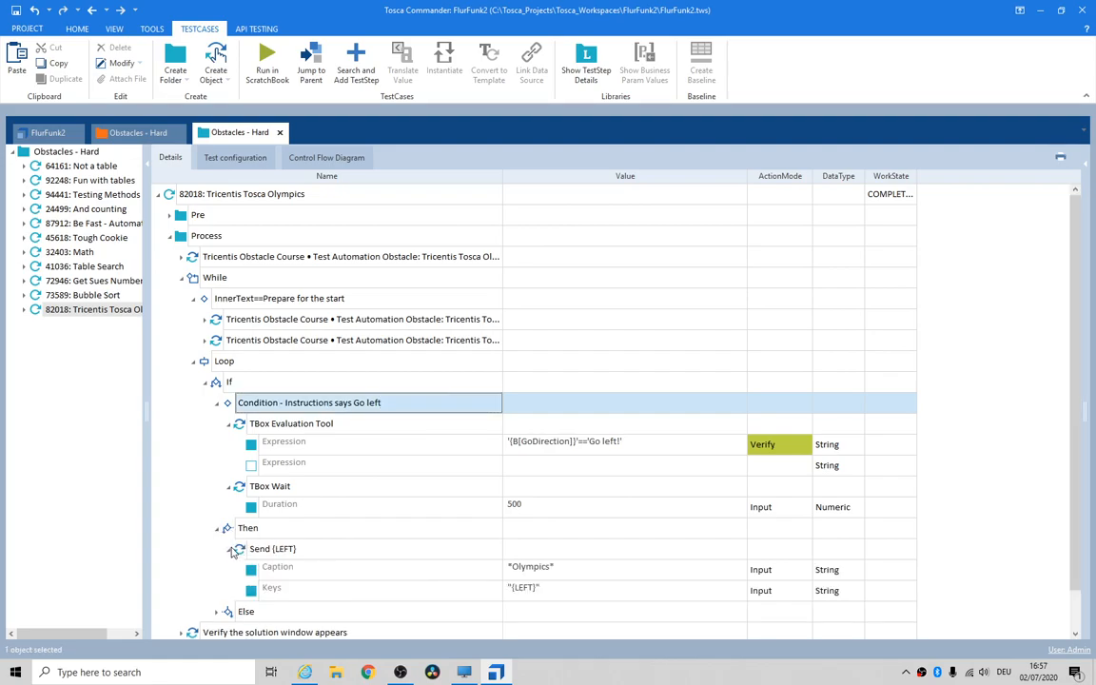
scroll(down, 3)
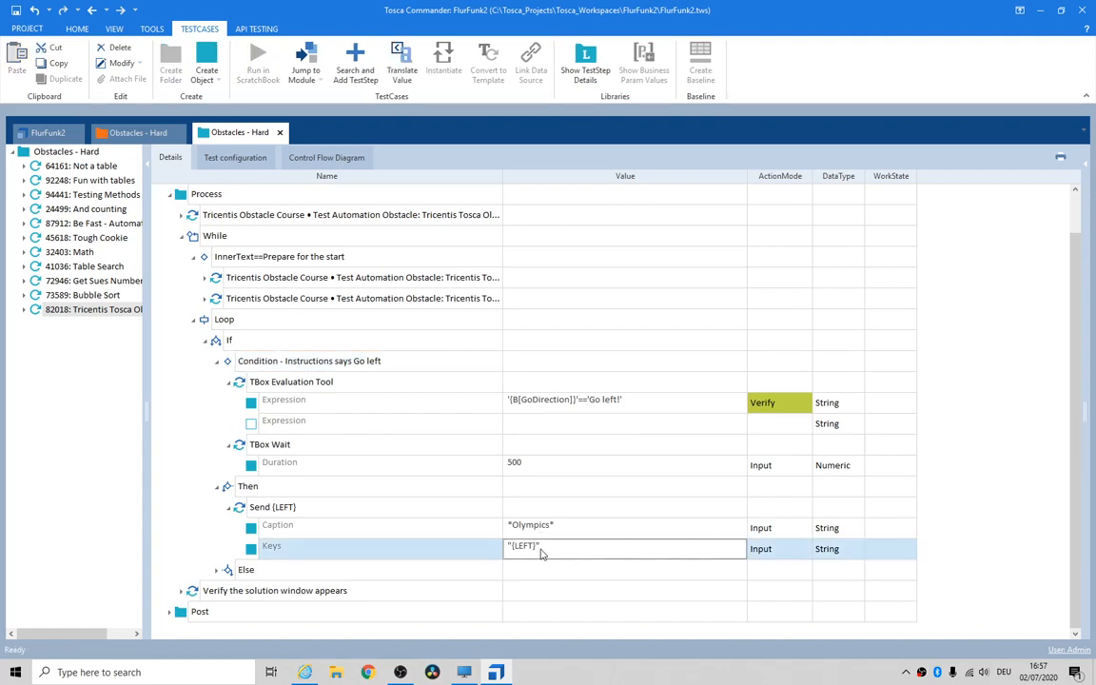
click(216, 569)
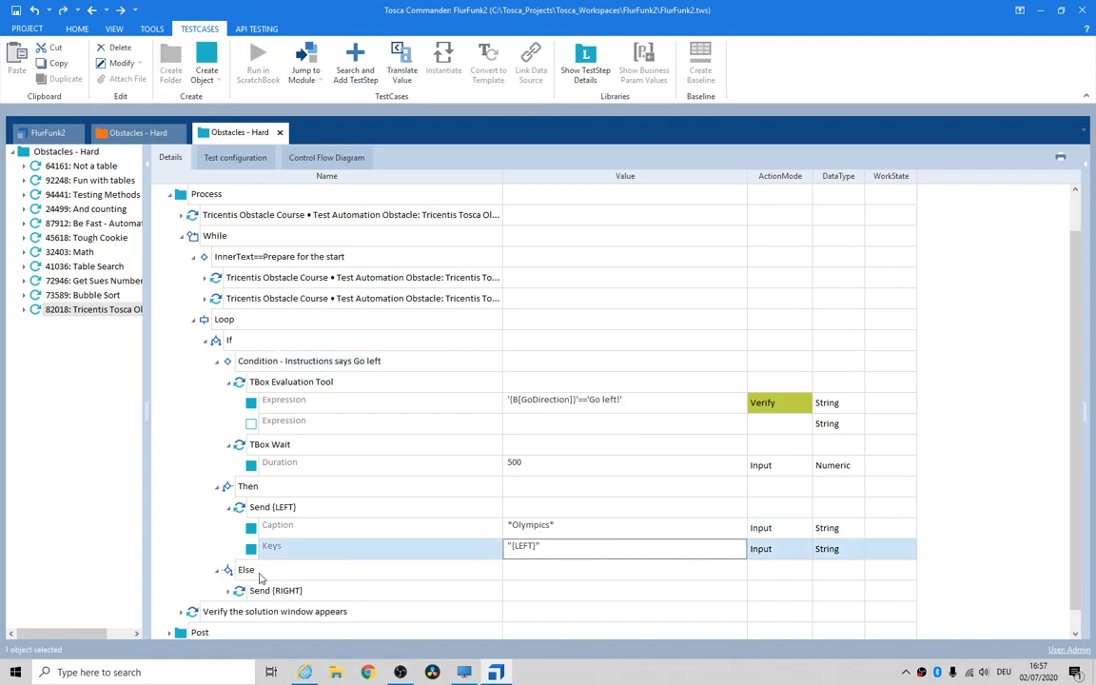
scroll(down, 3)
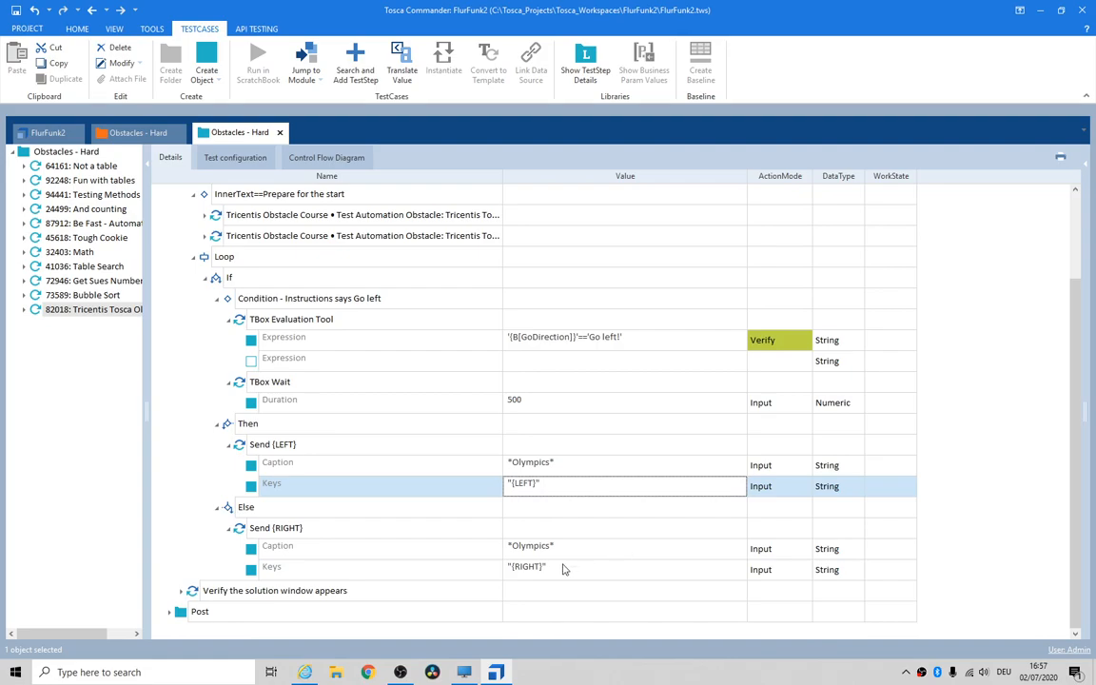
mouse_move(572, 574)
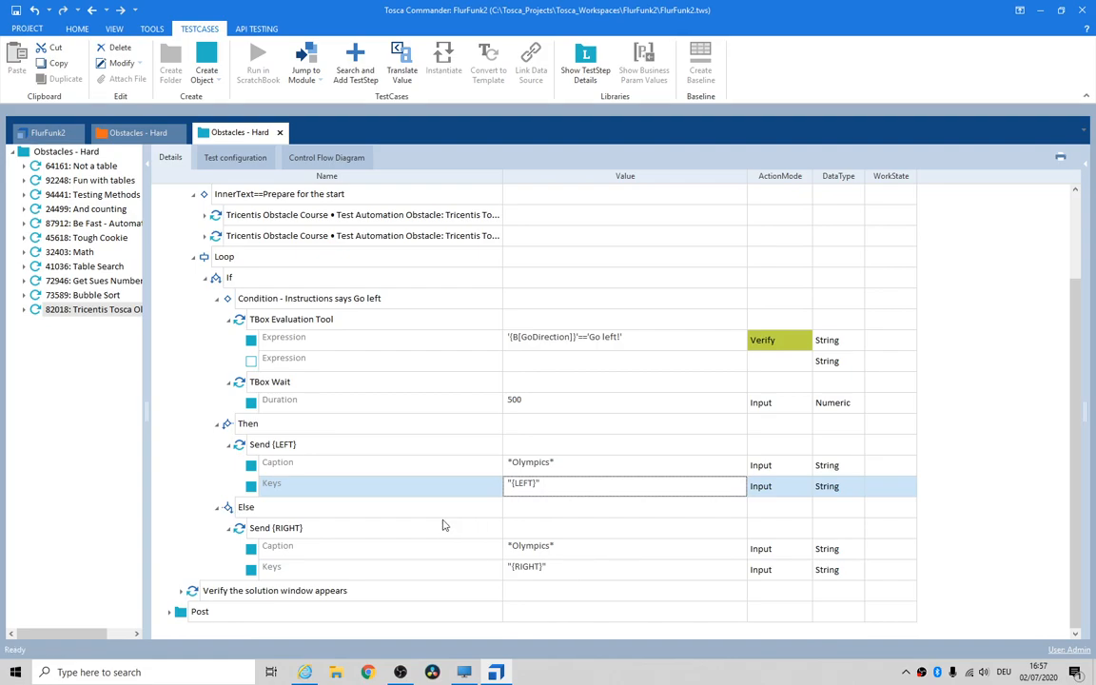
mouse_move(207, 437)
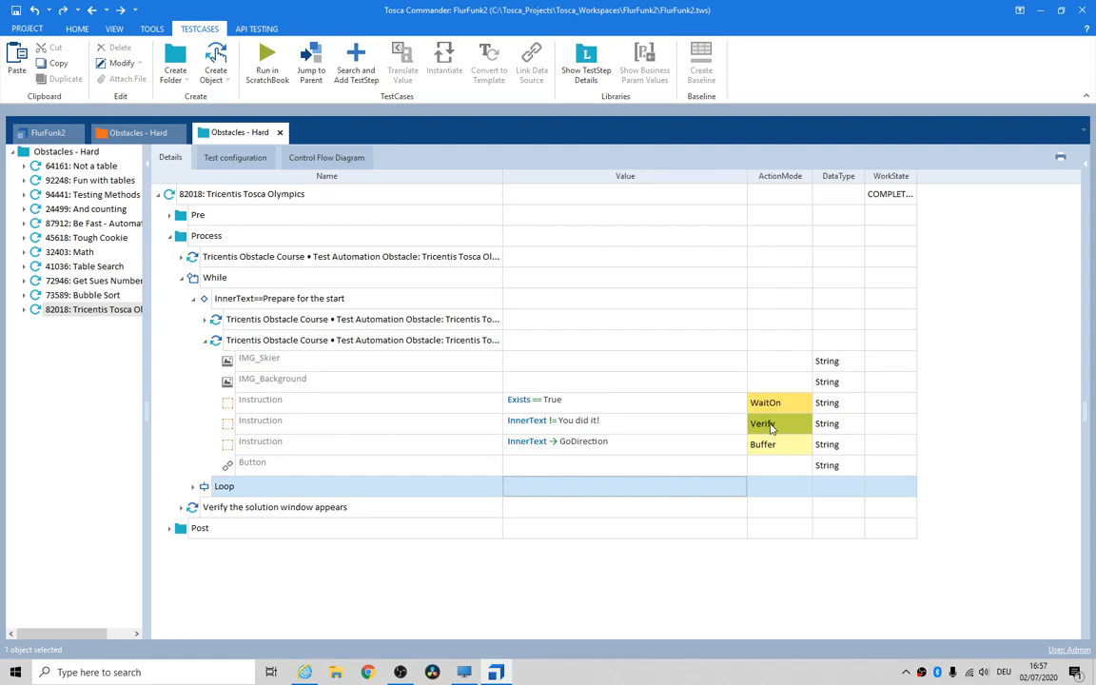
mouse_move(569, 425)
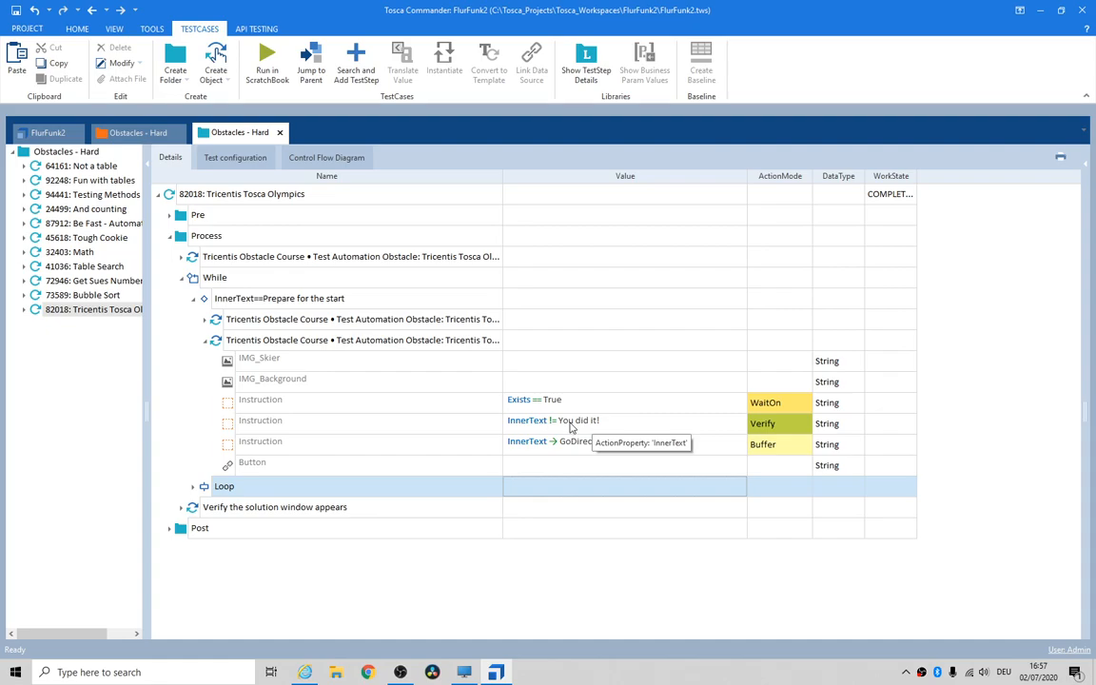
mouse_move(336, 340)
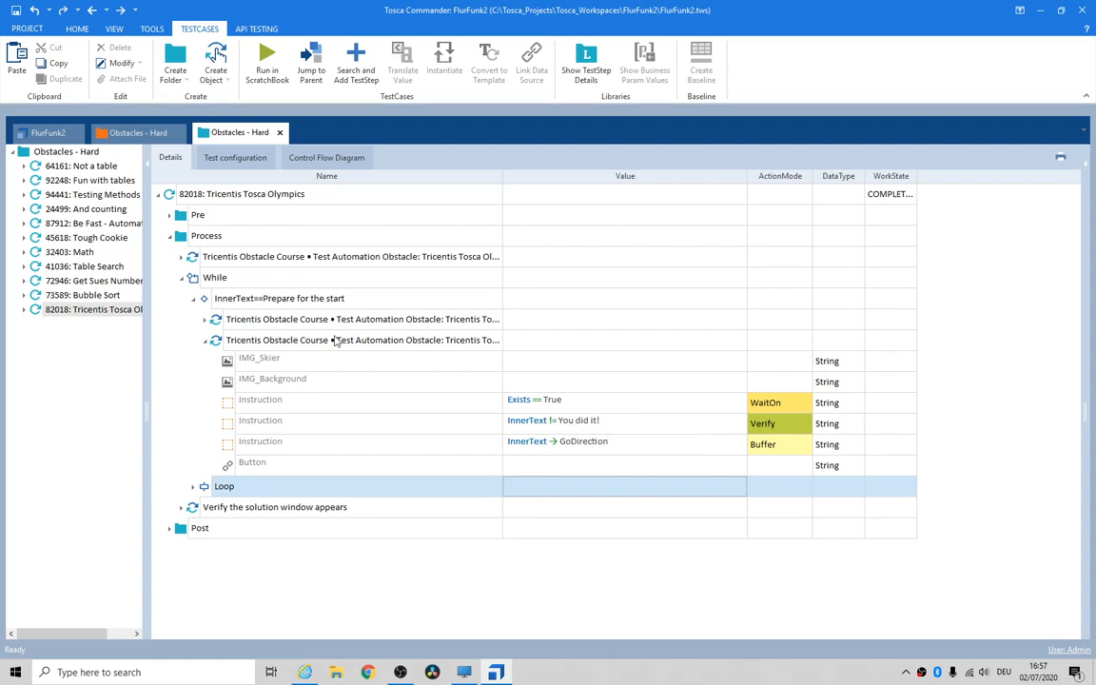
Select the second While obstacle step: Verify != You did it!, Buffer GoDirection.
click(361, 340)
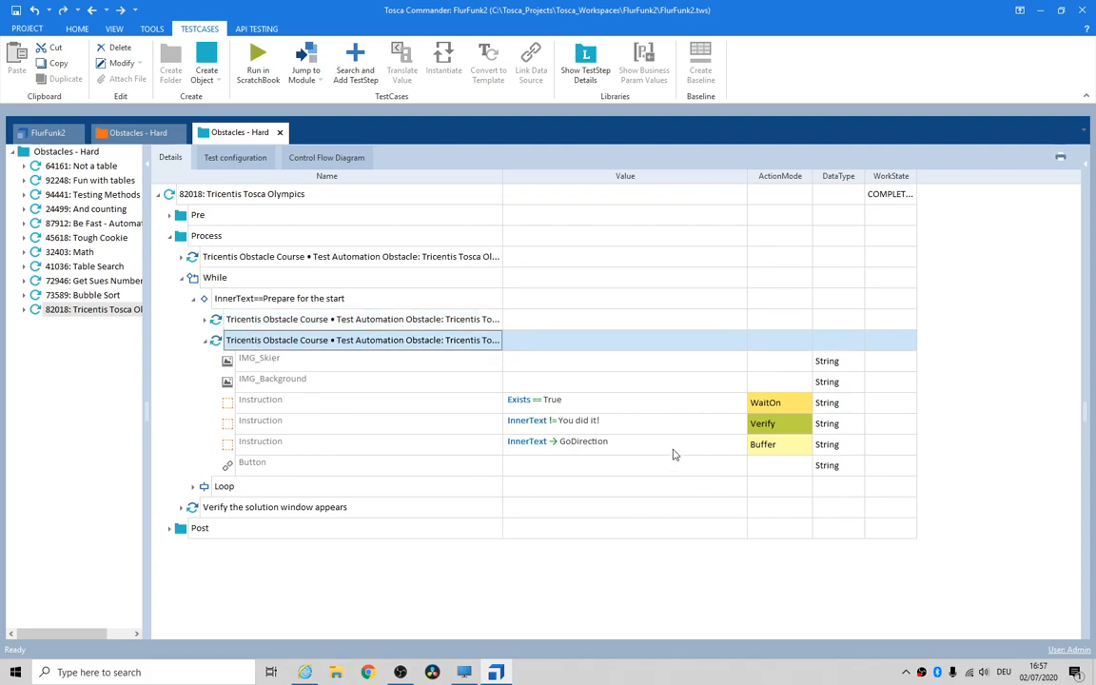
mouse_move(573, 430)
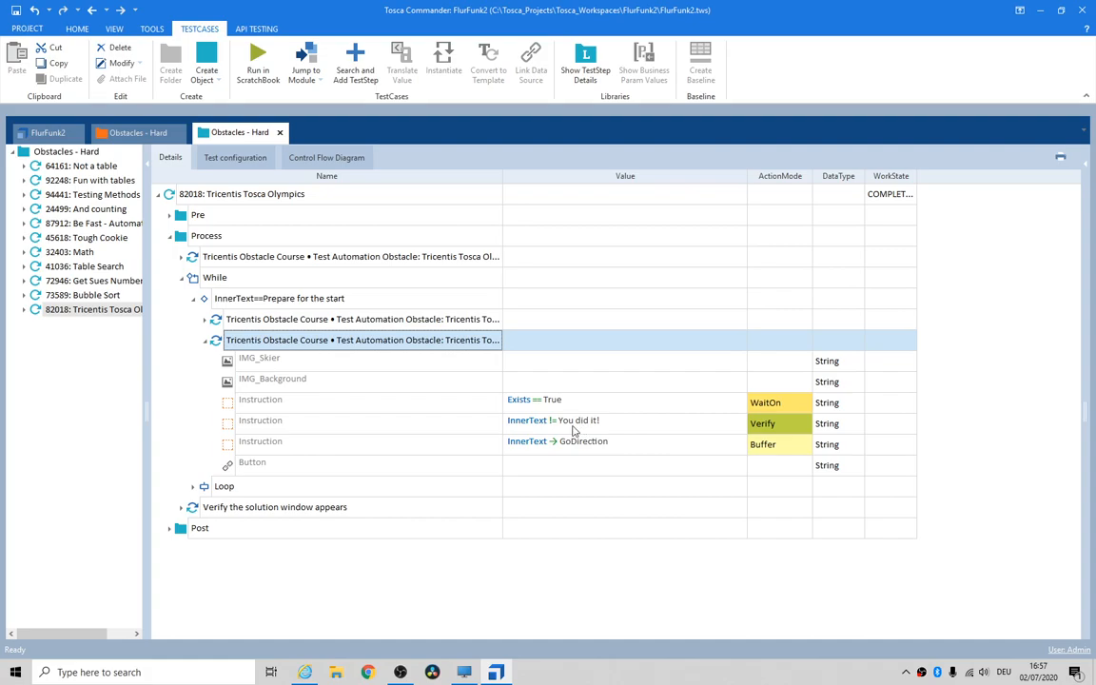
mouse_move(588, 436)
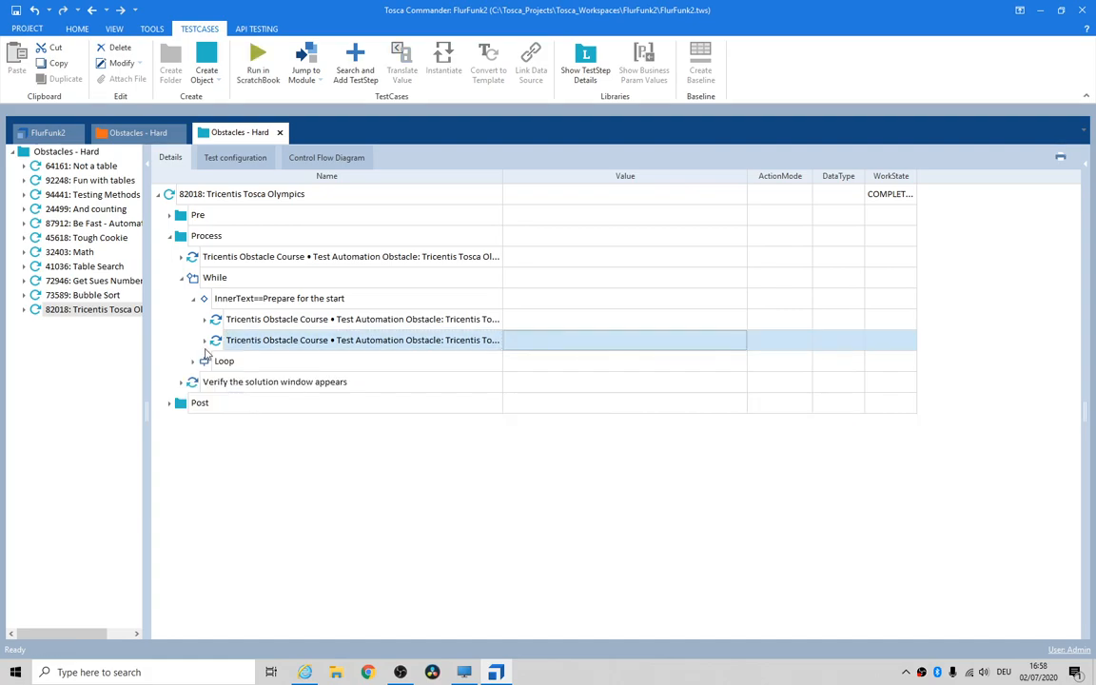
click(192, 381)
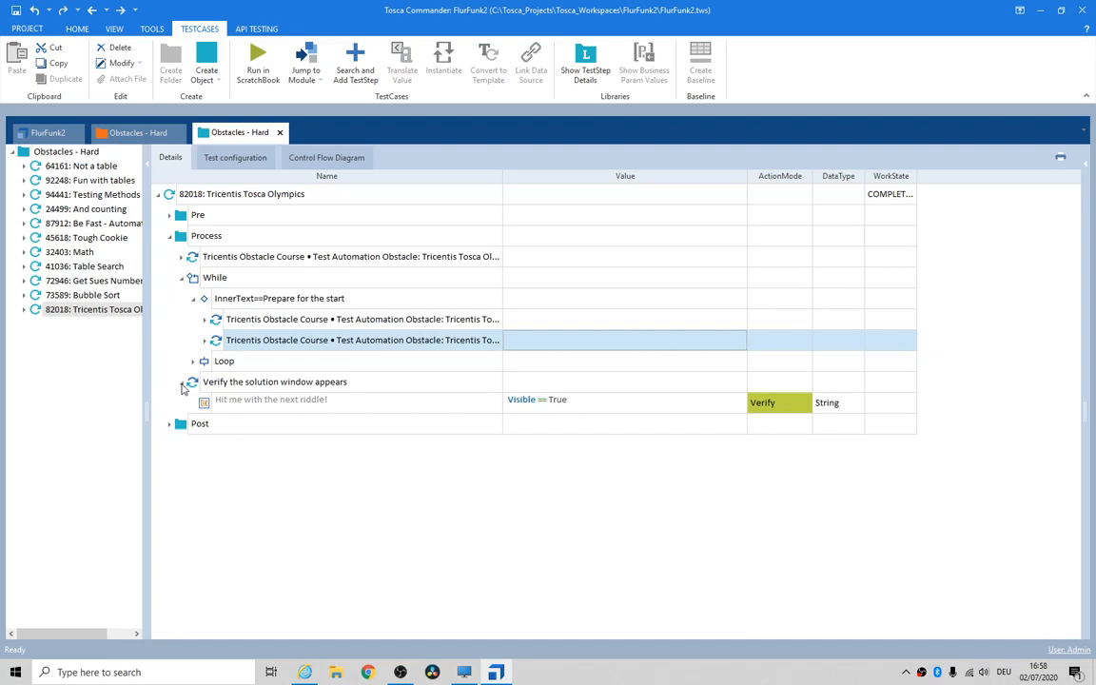
click(191, 382)
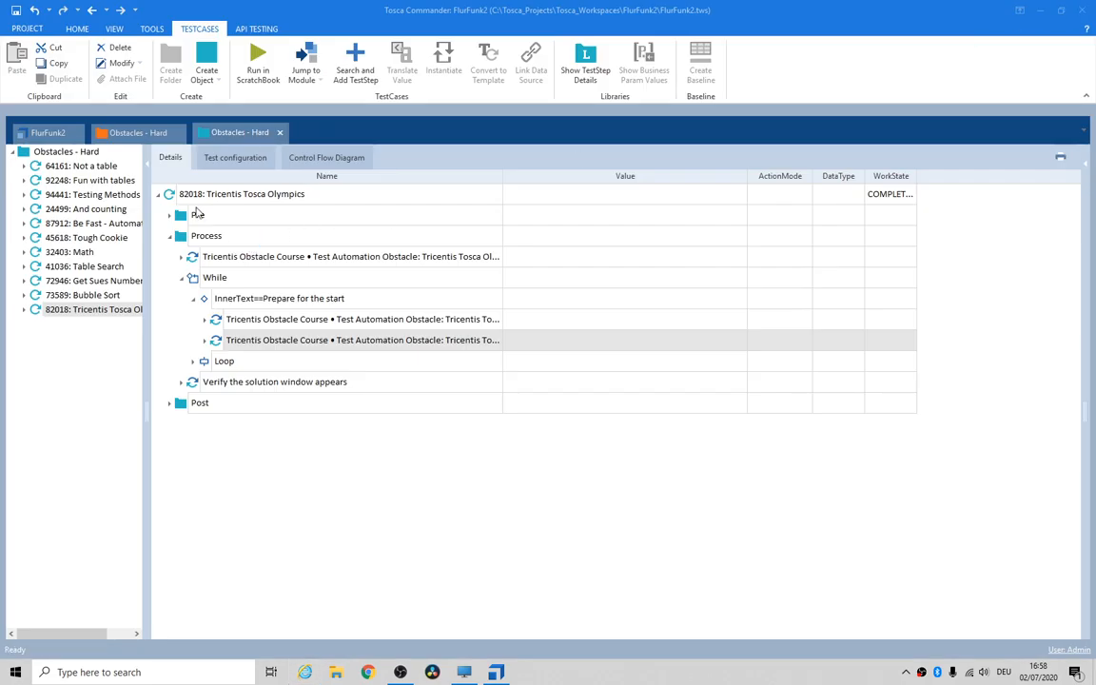
Run 82018: Tricentis Tosca Olympics in ScratchBook from the test case's context menu.
right_click(241, 194)
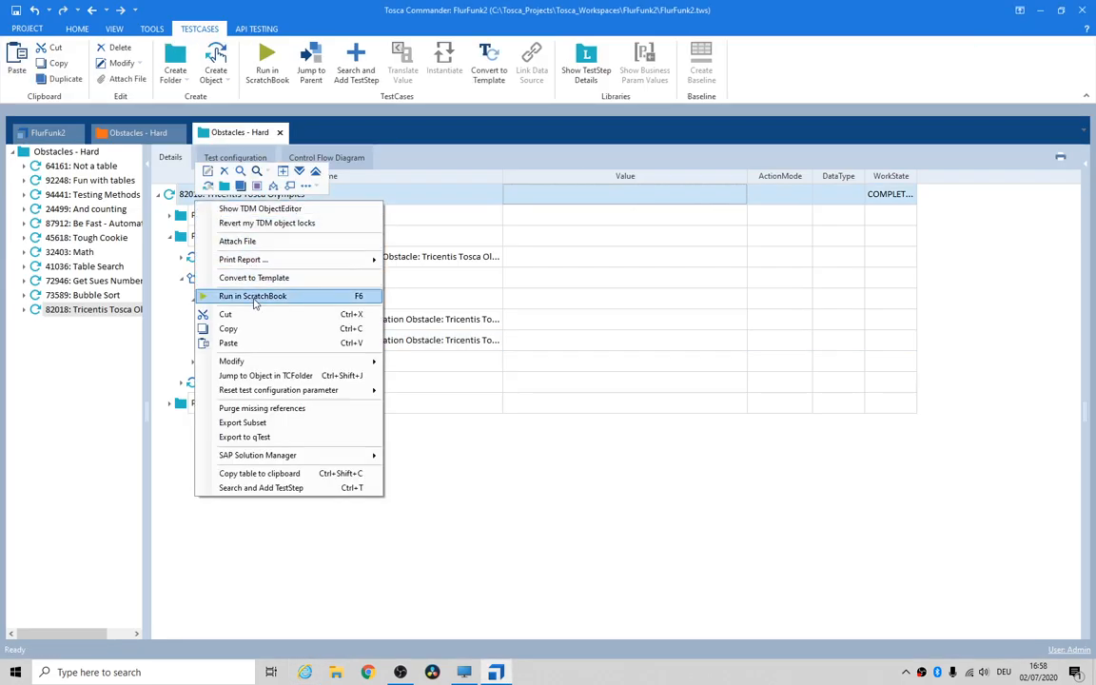
click(252, 296)
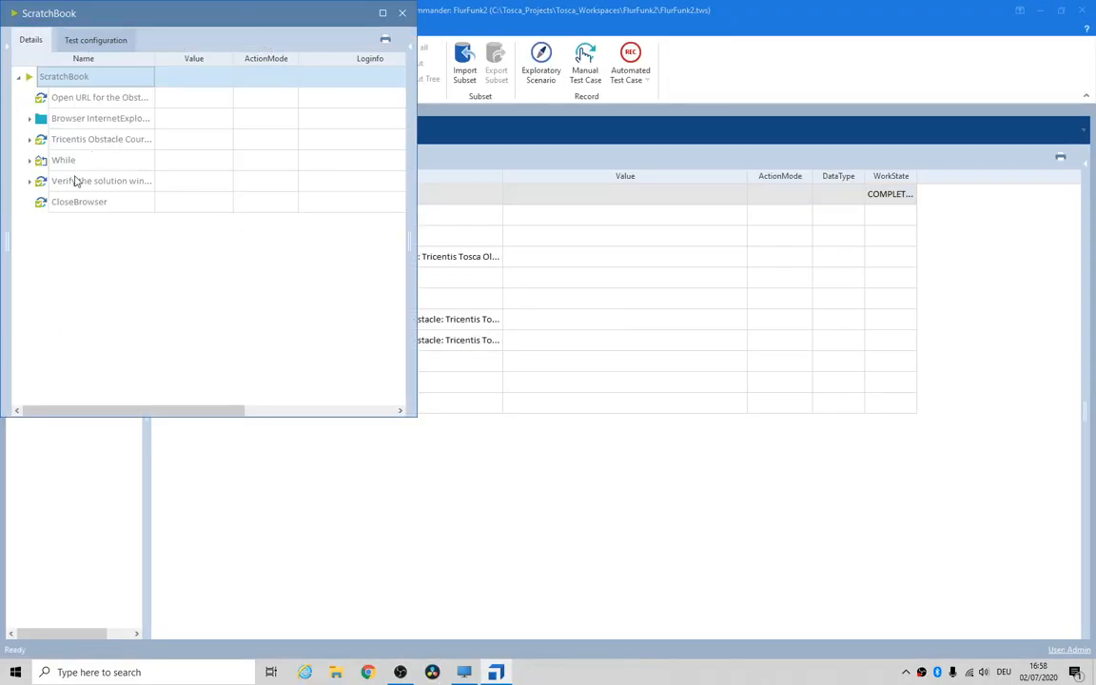
Check that 'Verify the solution window appears' logged success, then close ScratchBook.
click(29, 181)
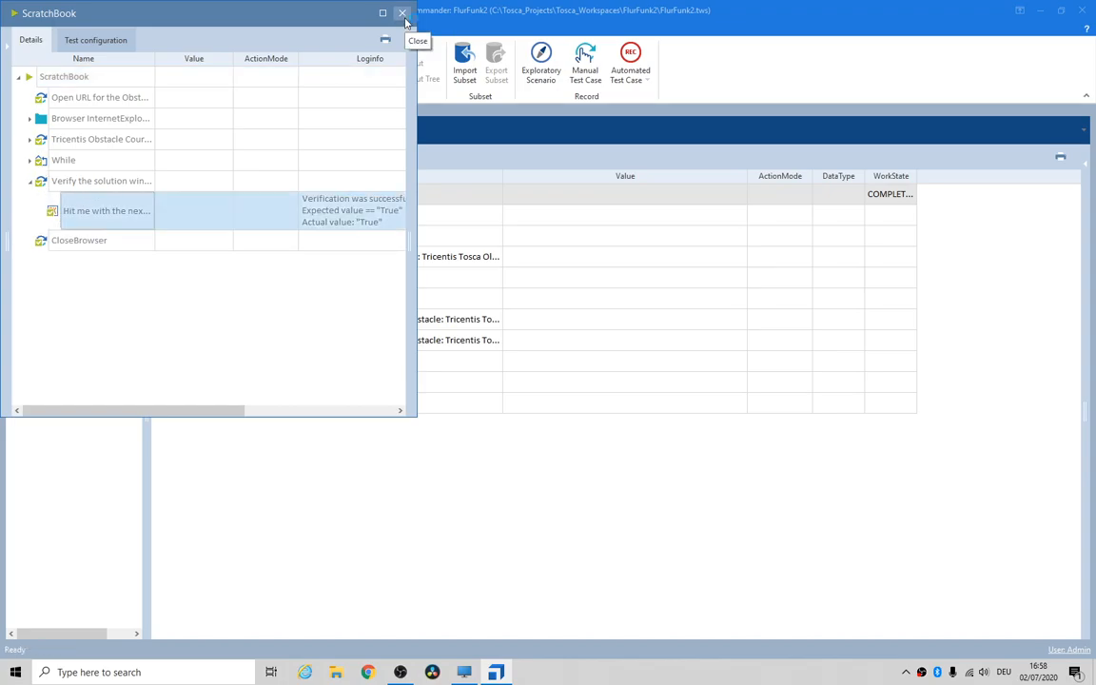
click(401, 13)
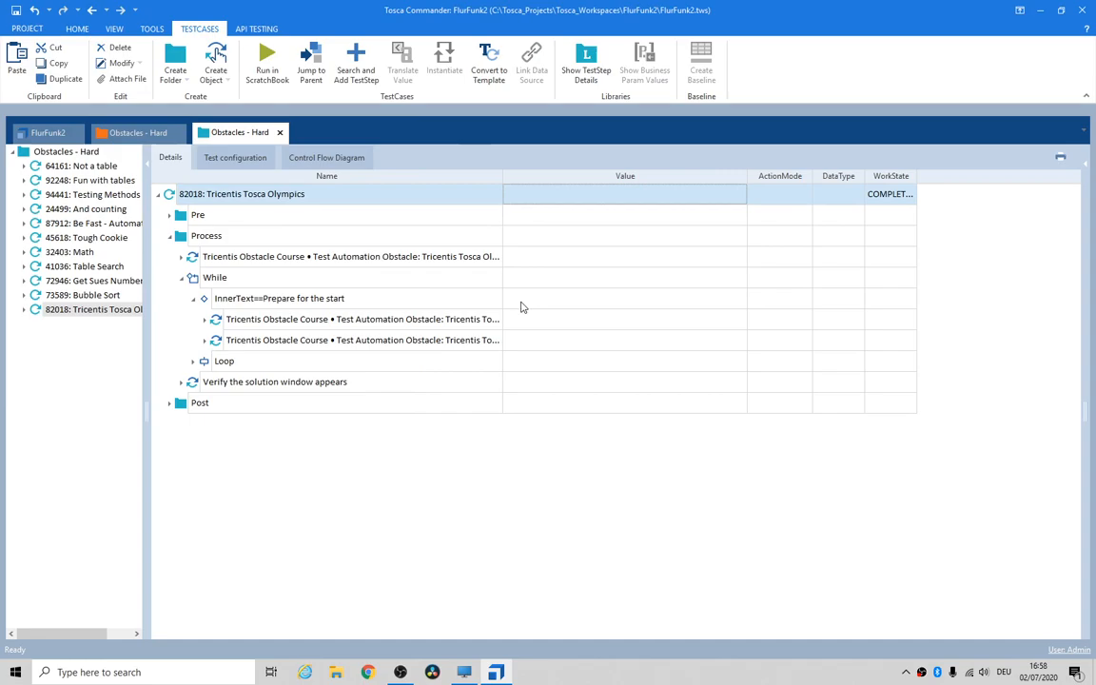